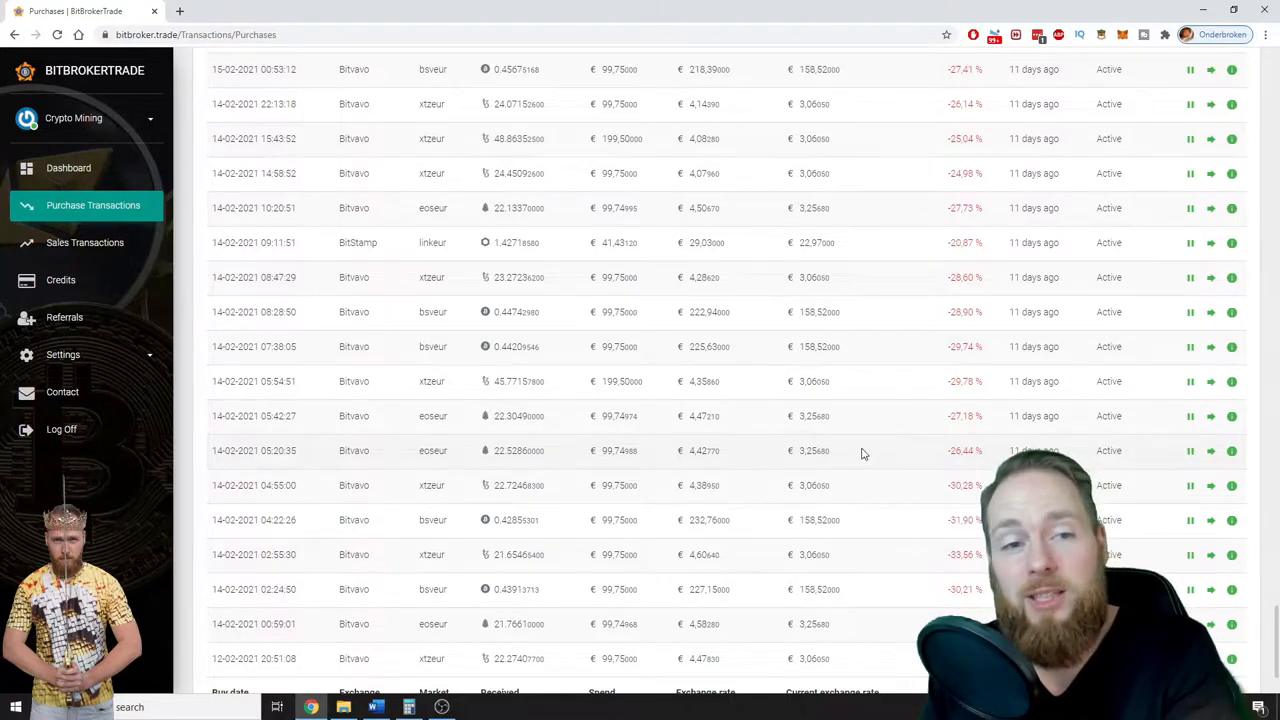
Step: Scroll the purchases, then view the dashboard's €416.565,78 invested and €12.610,39 profit
scroll(down, 3)
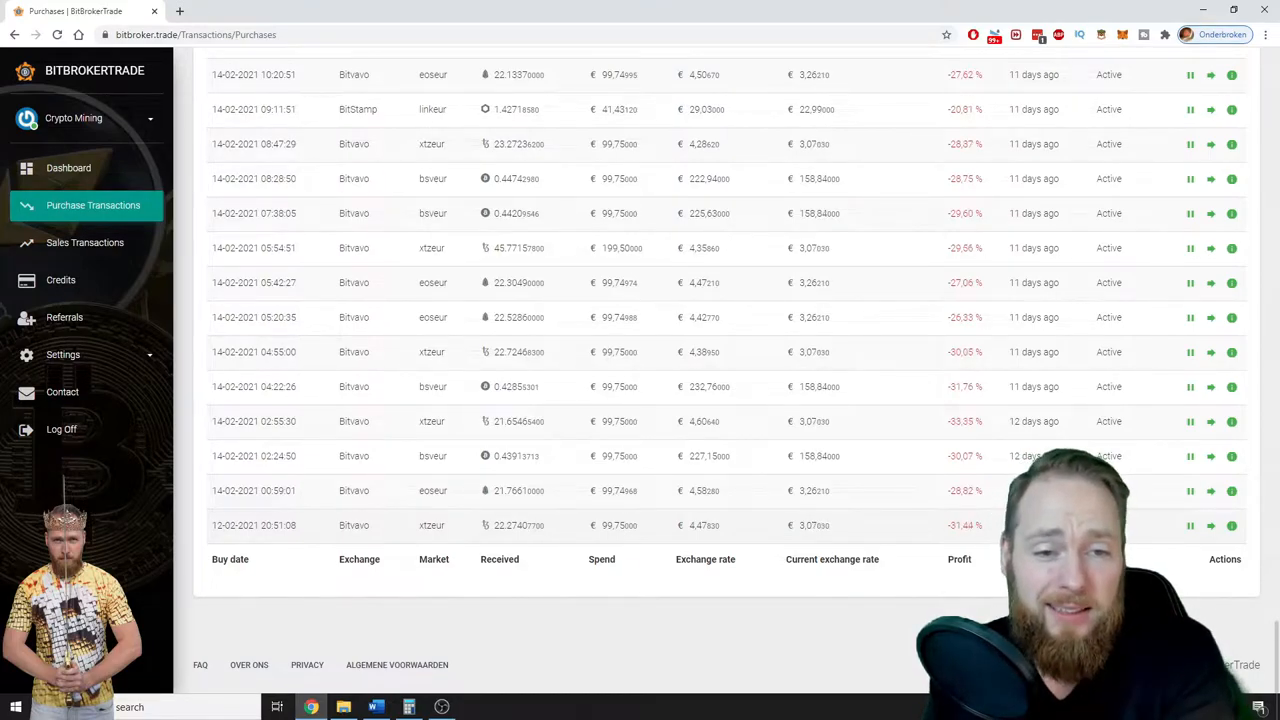
scroll(up, 3)
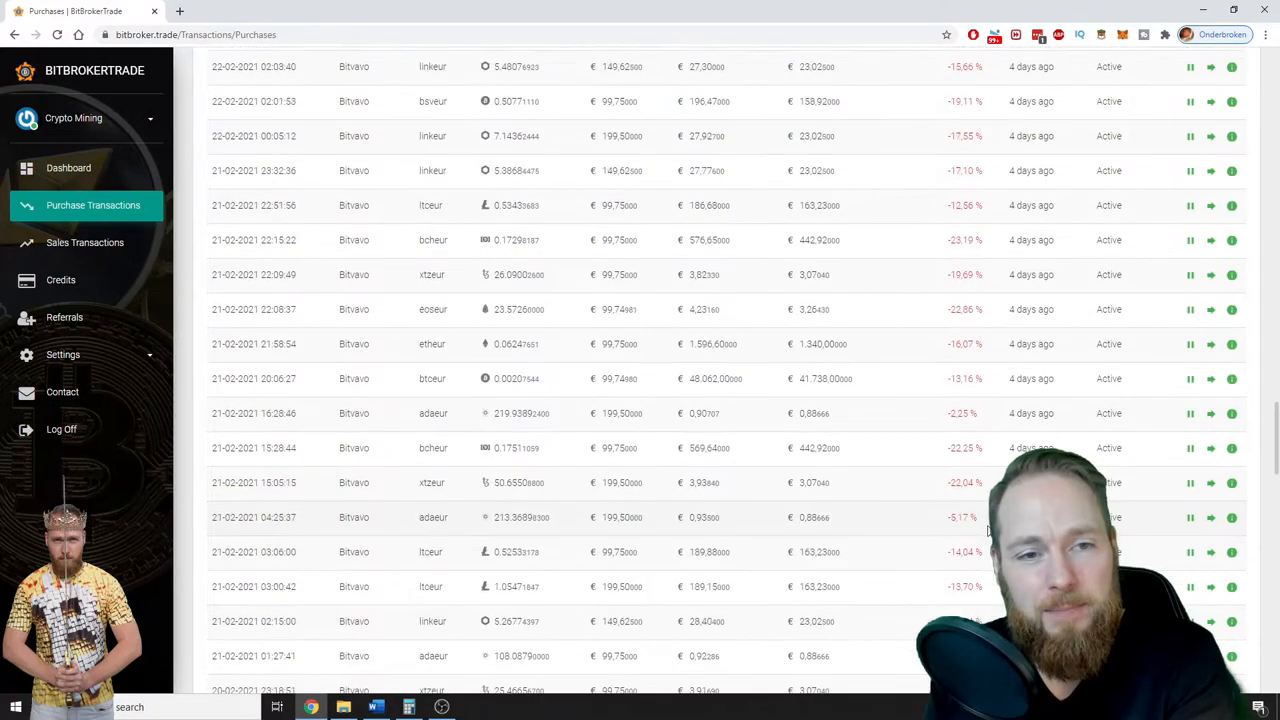
scroll(down, 3)
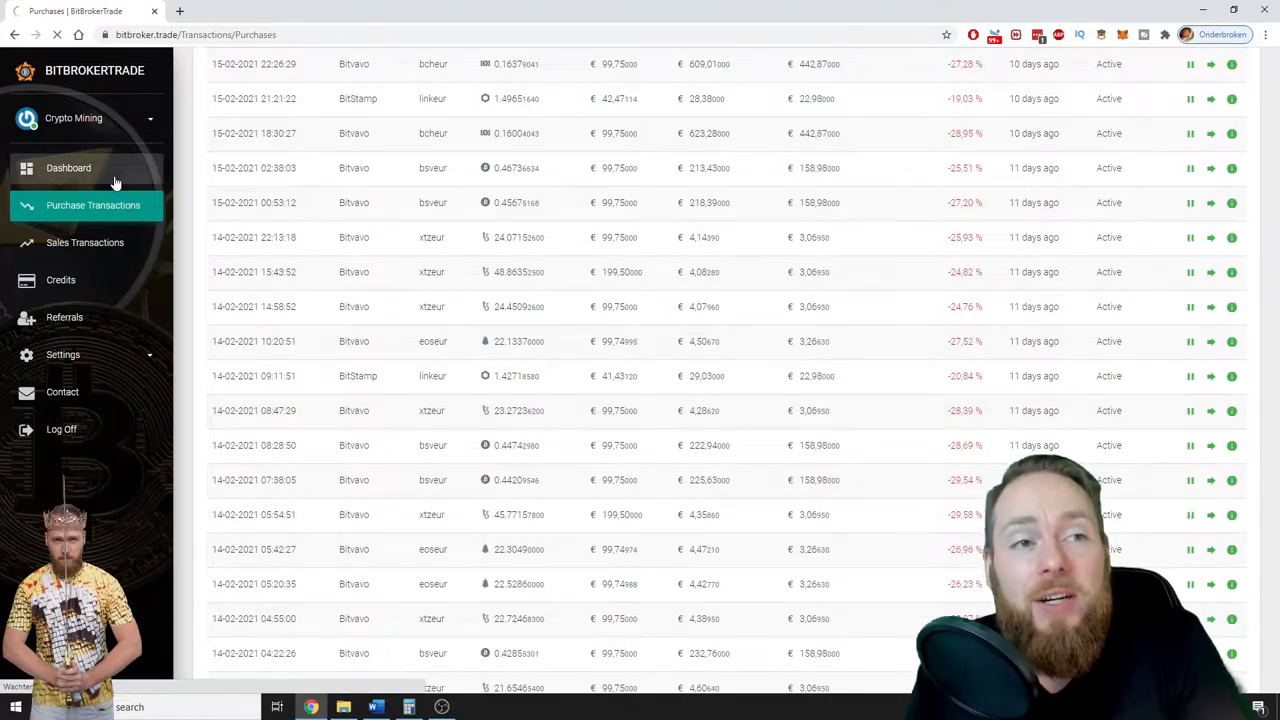
click(68, 167)
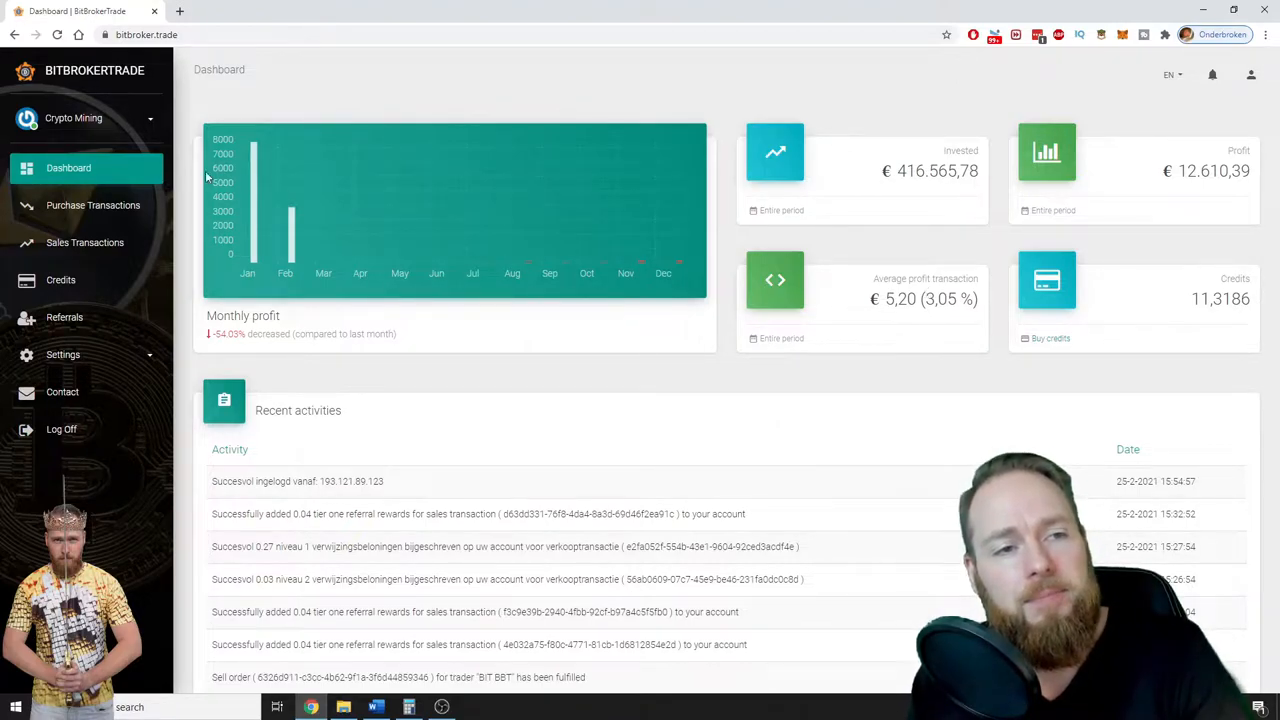
Step: Return to Purchase Transactions, showing the newest 25-02-2021 purchases
click(93, 205)
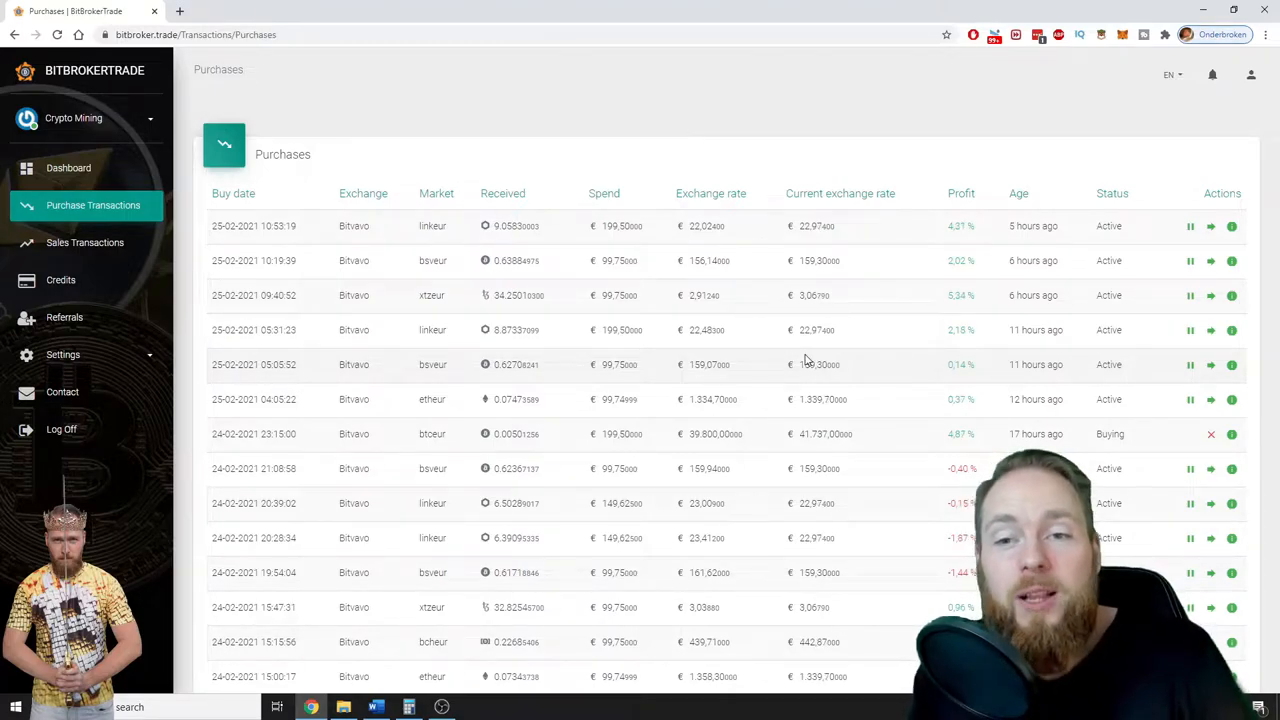
Step: Scroll through the red-percentage Bitvavo purchases, then return to the dashboard
scroll(down, 3)
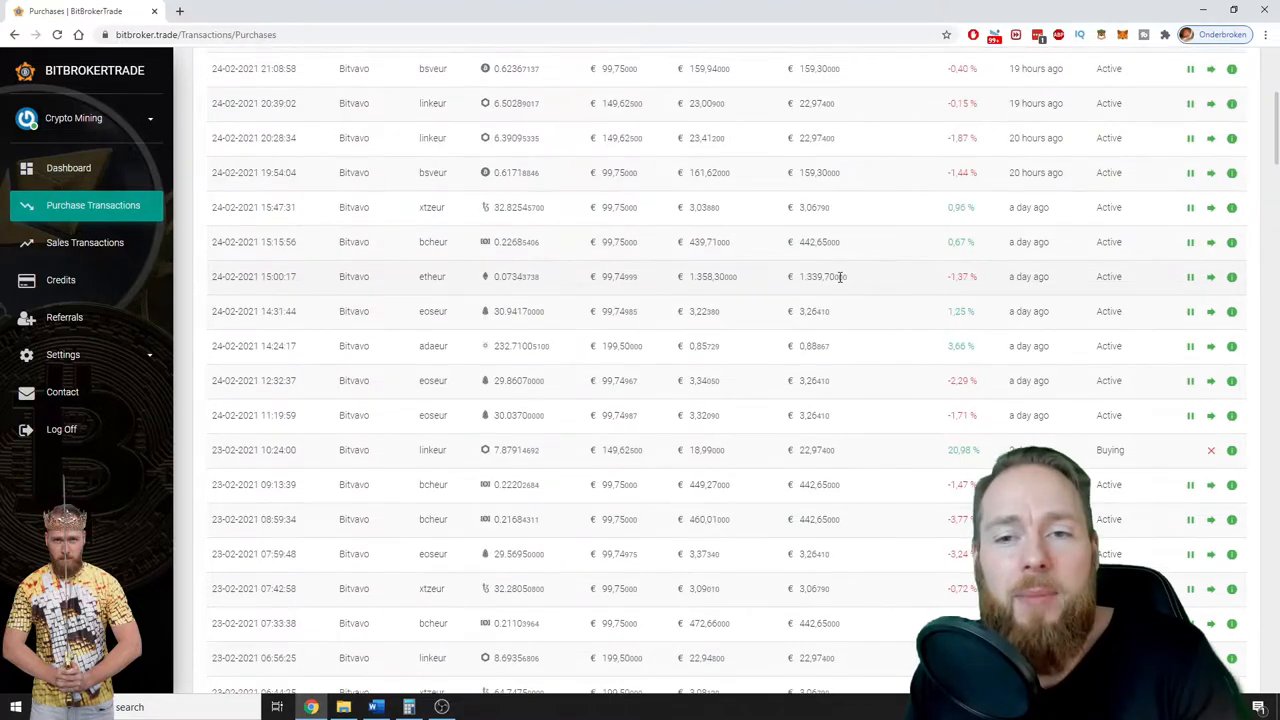
scroll(down, 3)
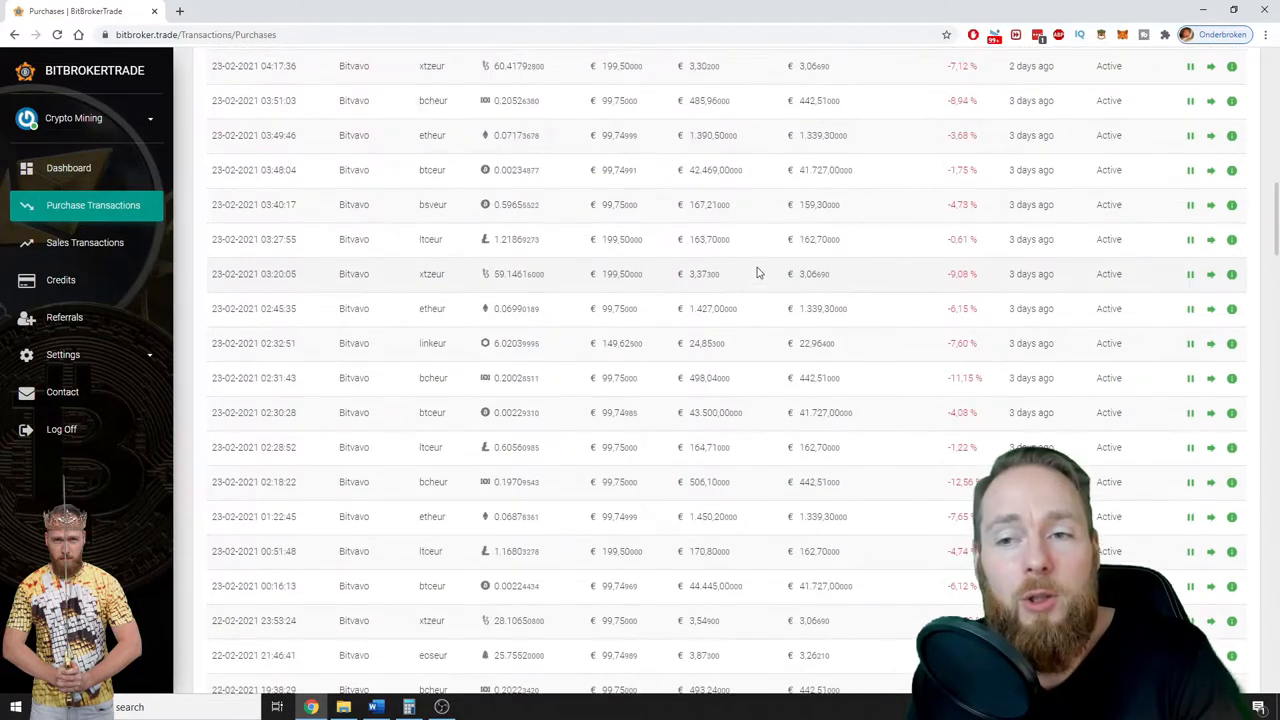
scroll(down, 3)
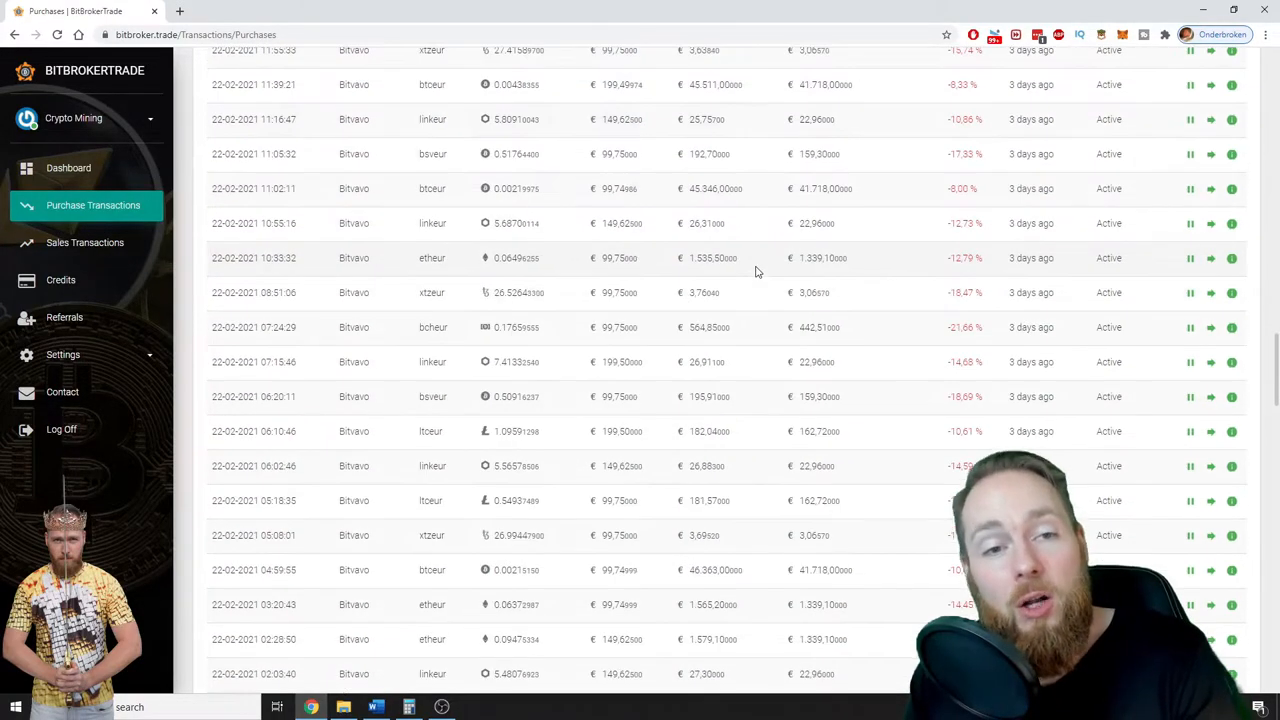
scroll(down, 3)
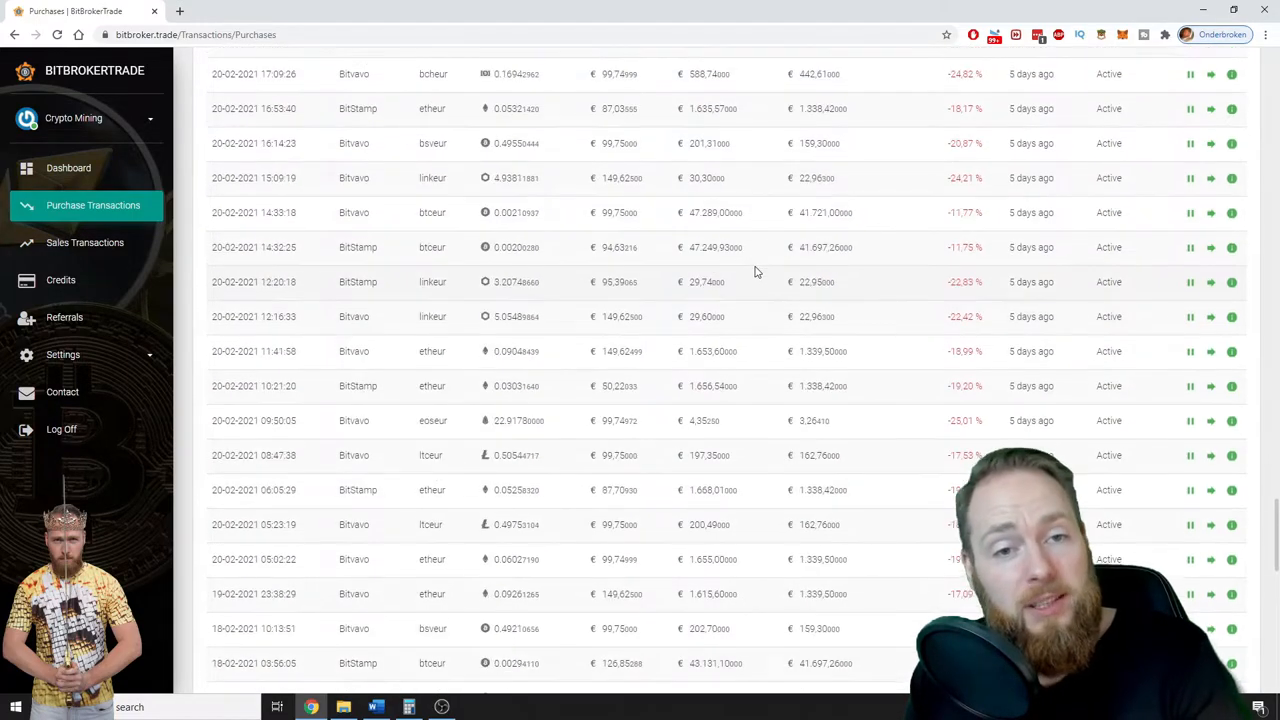
scroll(down, 3)
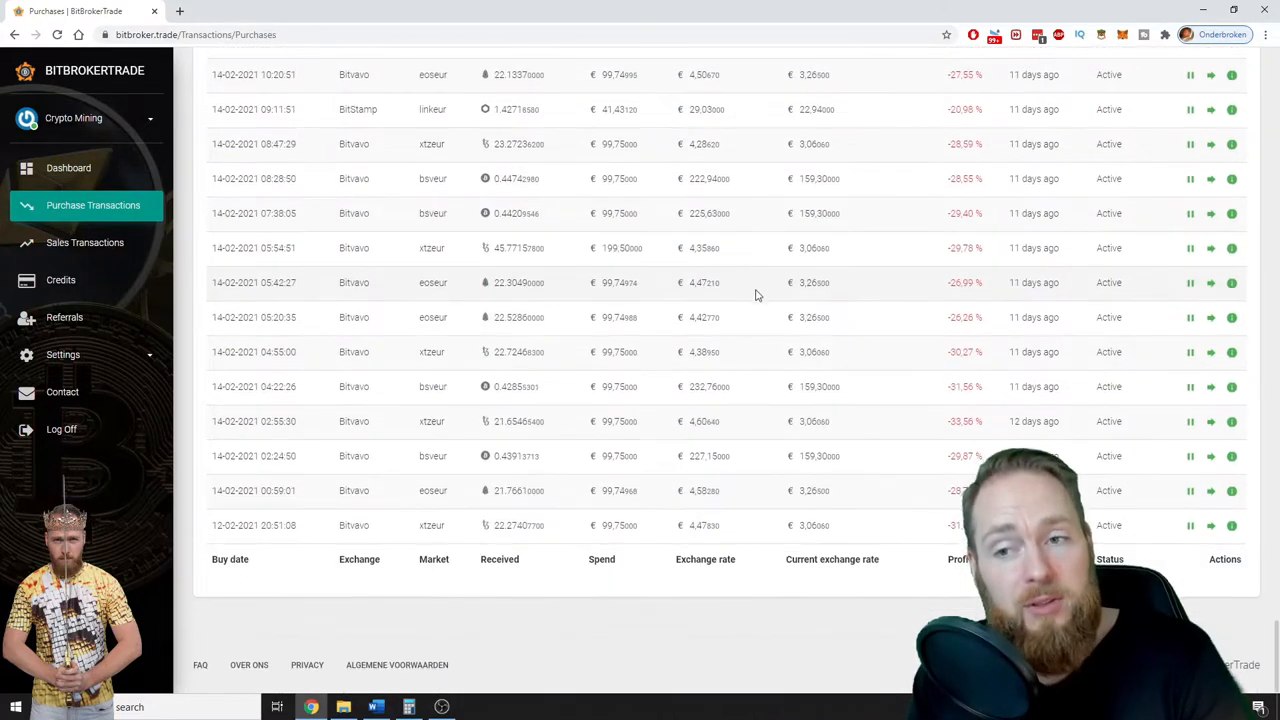
mouse_move(1231, 456)
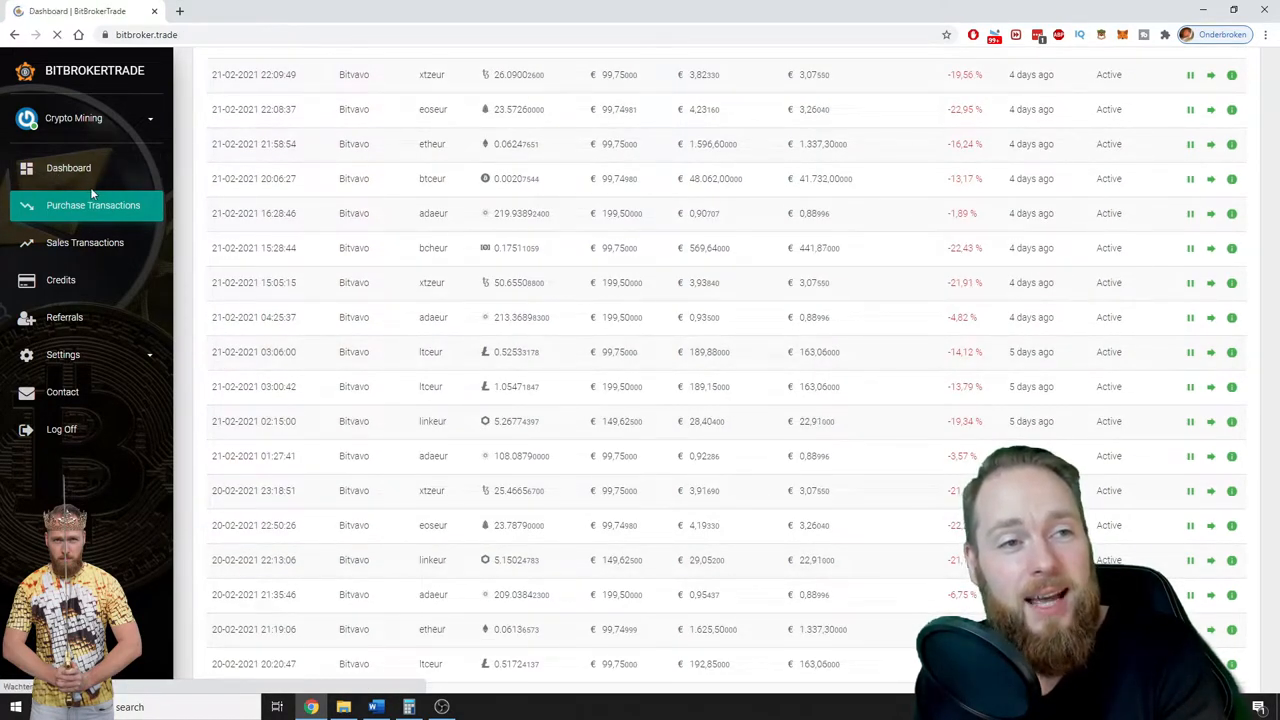
click(68, 167)
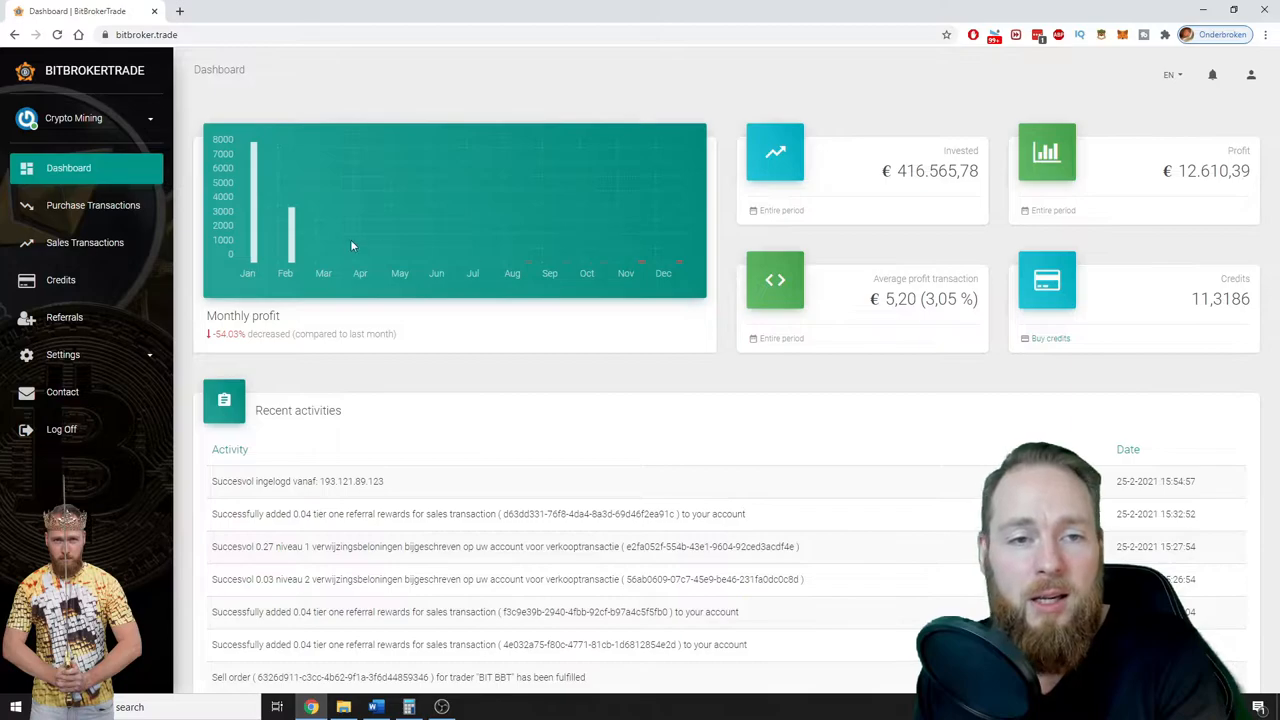
mouse_move(397, 270)
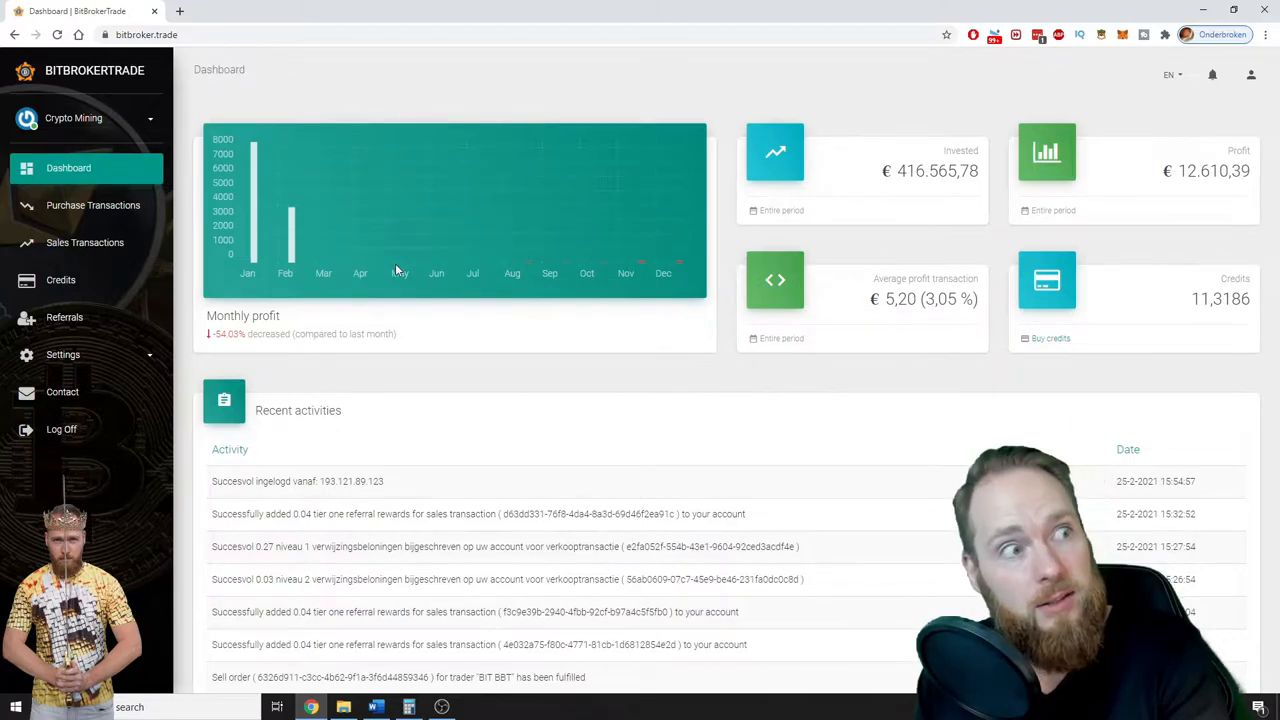
mouse_move(458, 272)
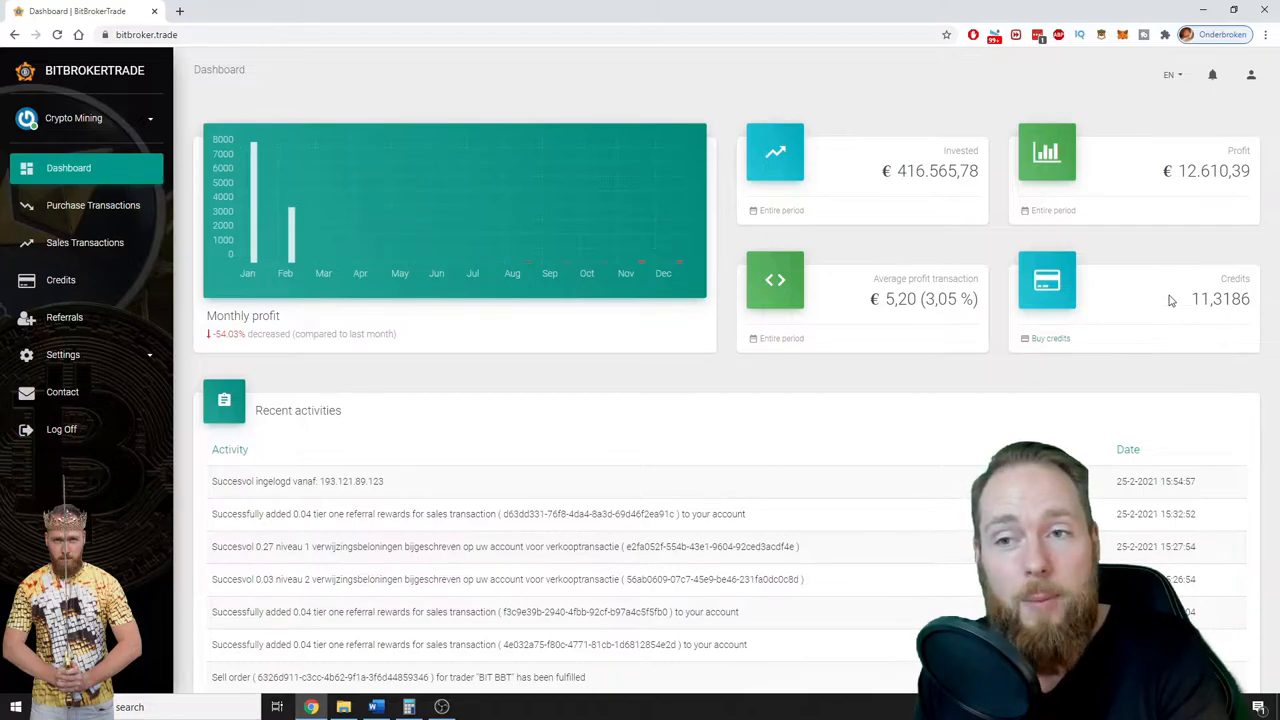
mouse_move(647, 269)
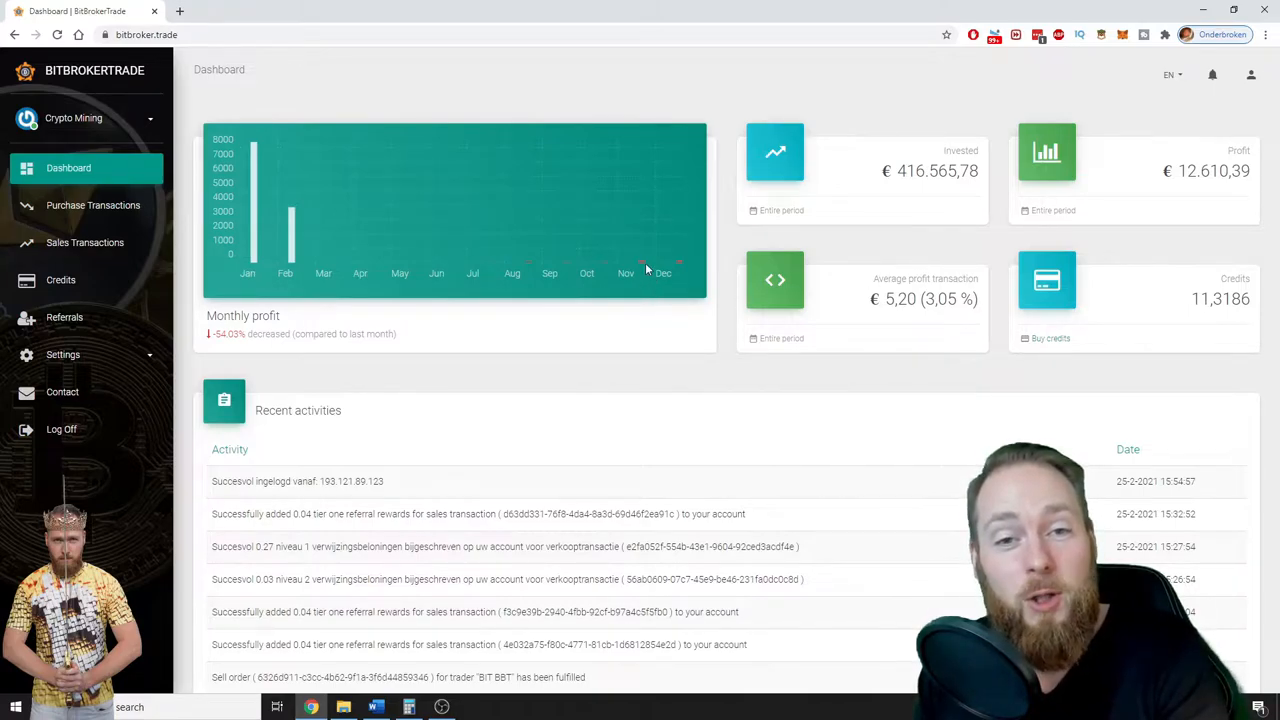
mouse_move(680, 266)
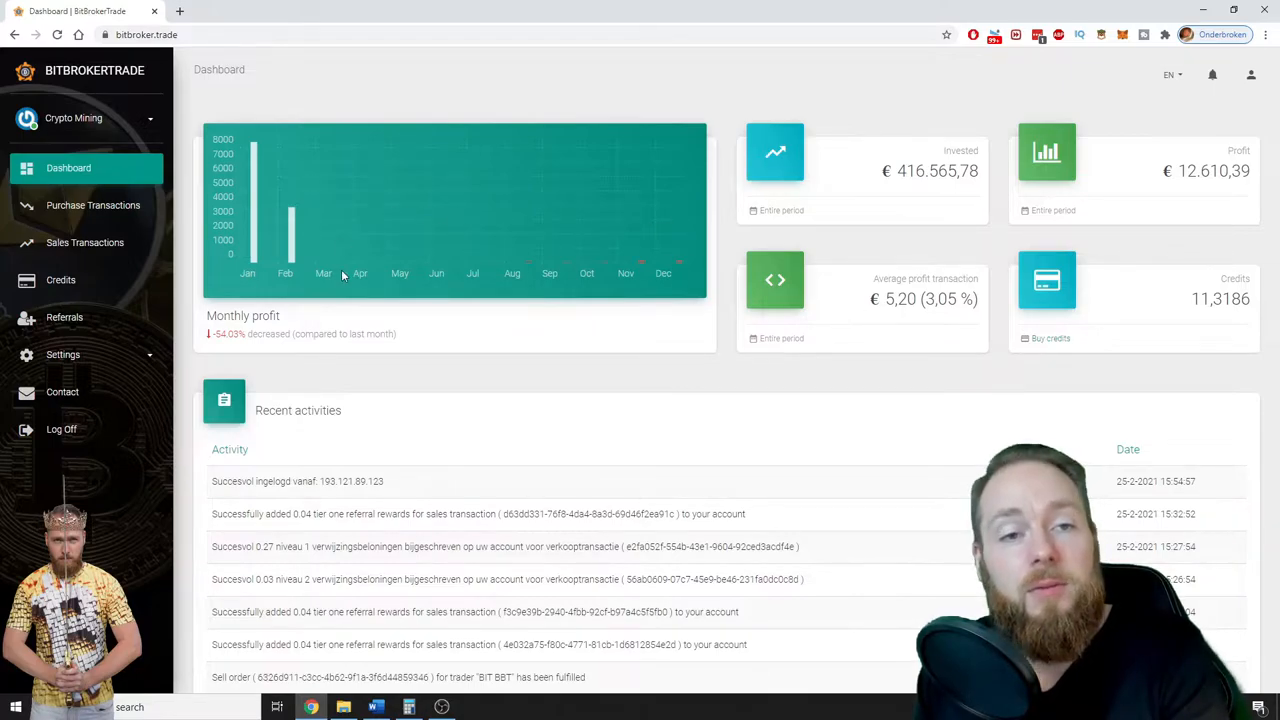
mouse_move(608, 267)
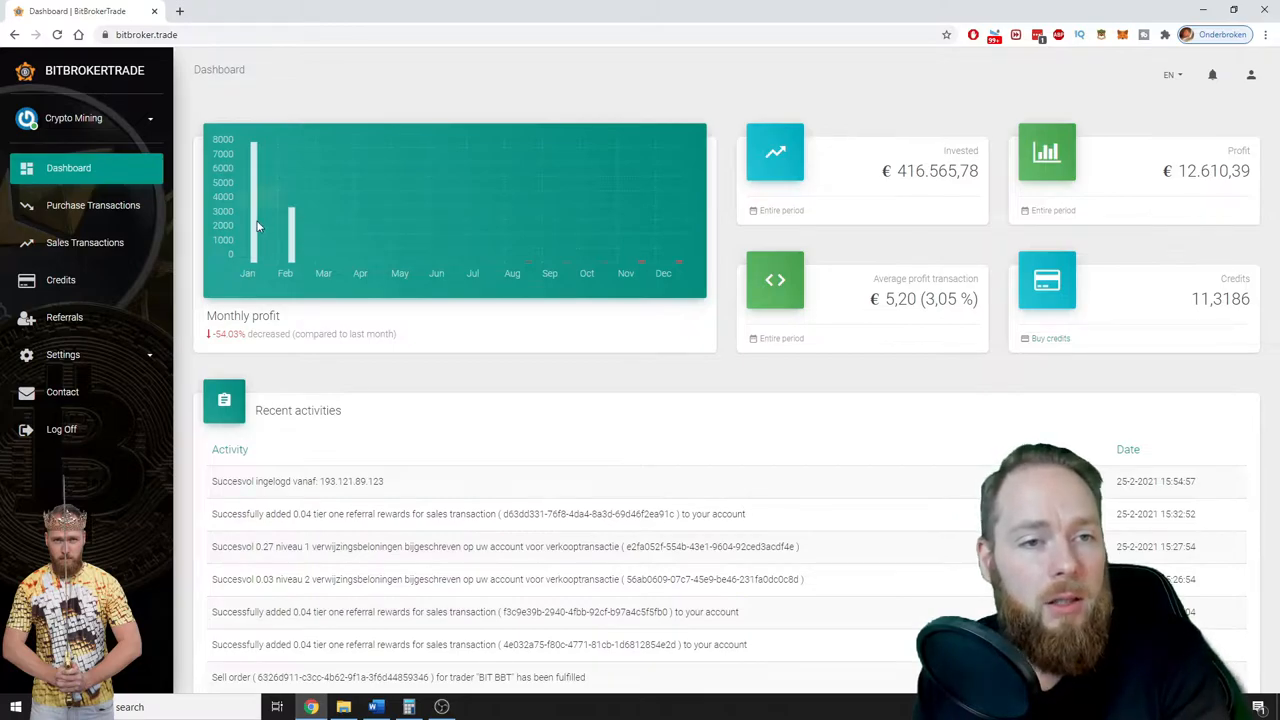
mouse_move(256, 200)
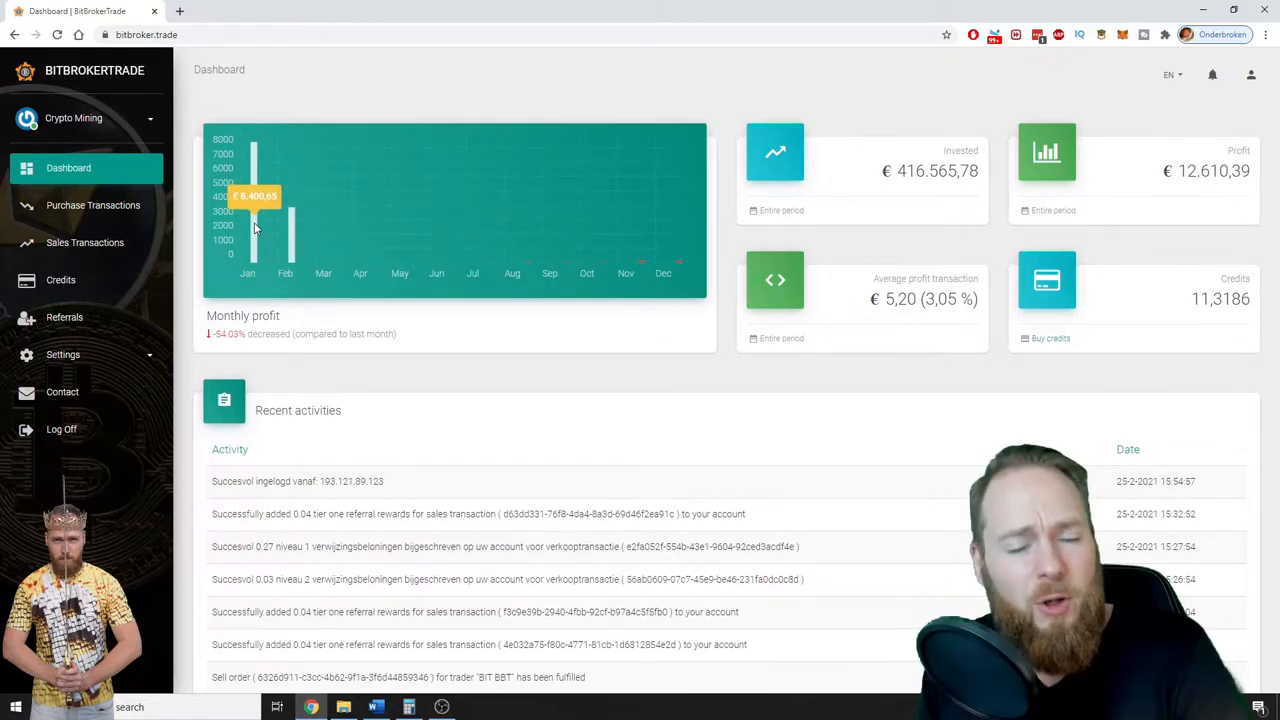
mouse_move(450, 354)
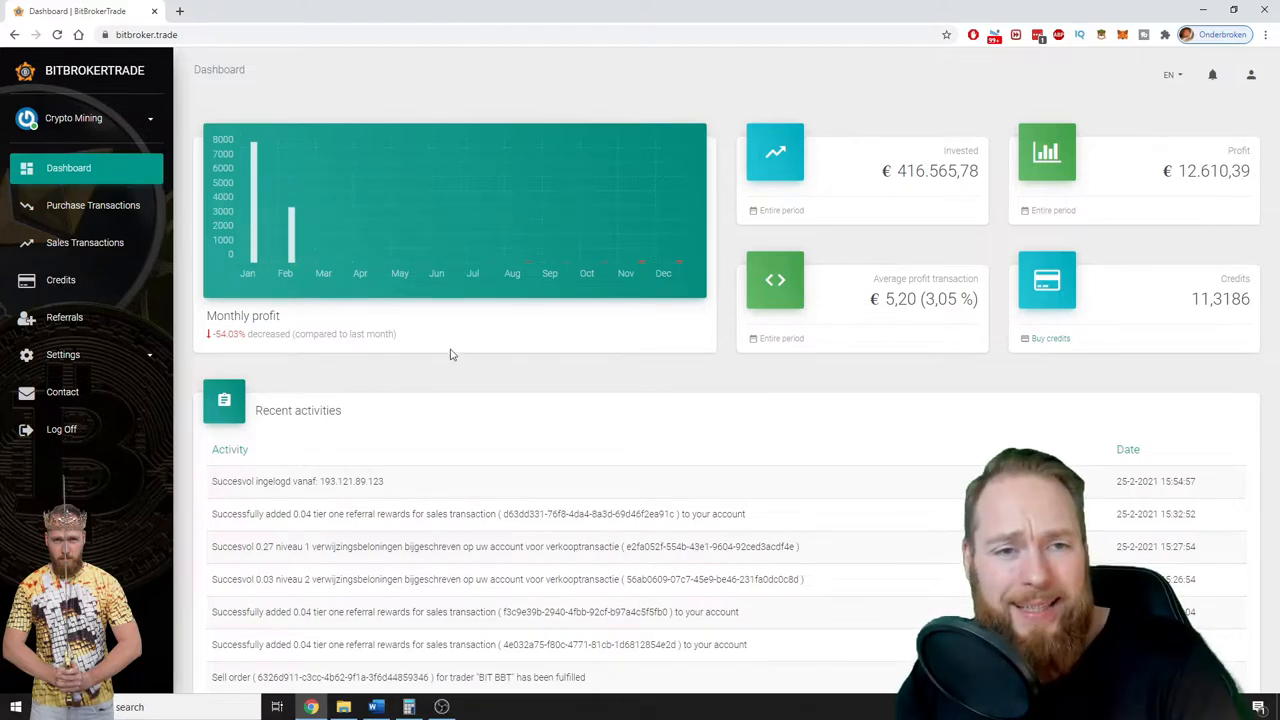
mouse_move(456, 355)
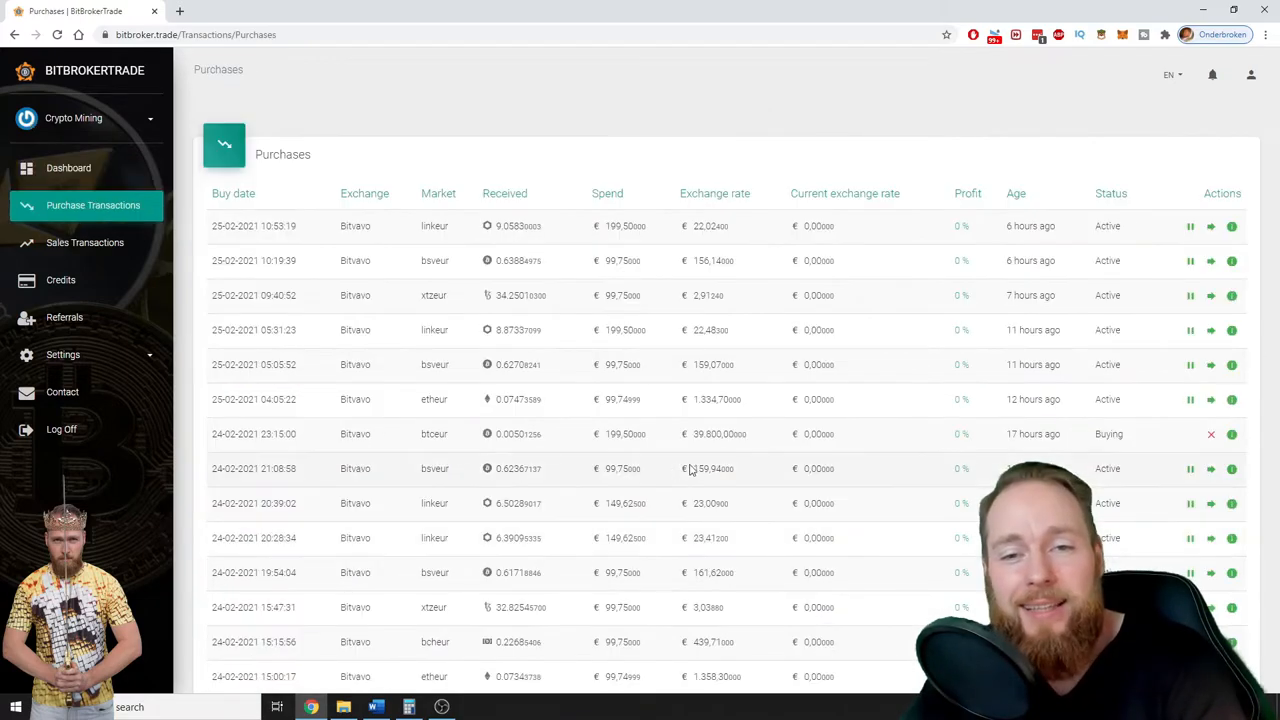
Step: Scroll to the oldest 12-02-2021 purchases at -27 to -33 %, then open Dashboard
scroll(down, 3)
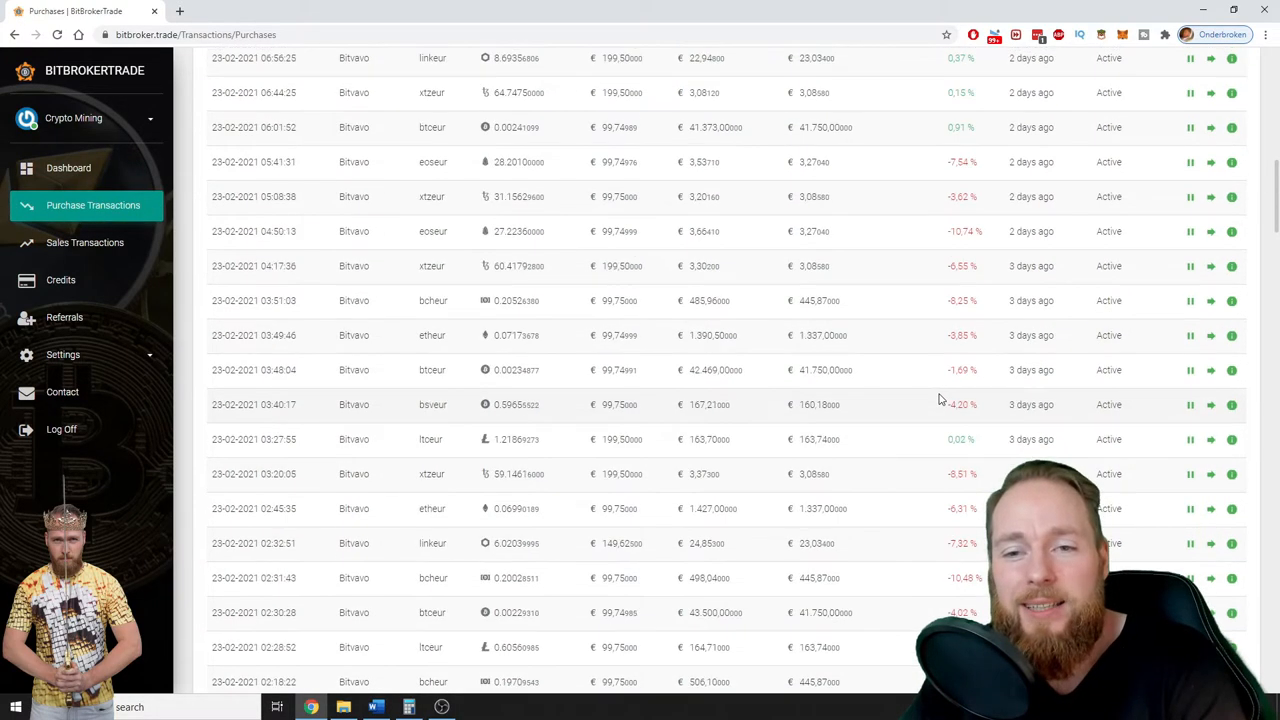
scroll(down, 3)
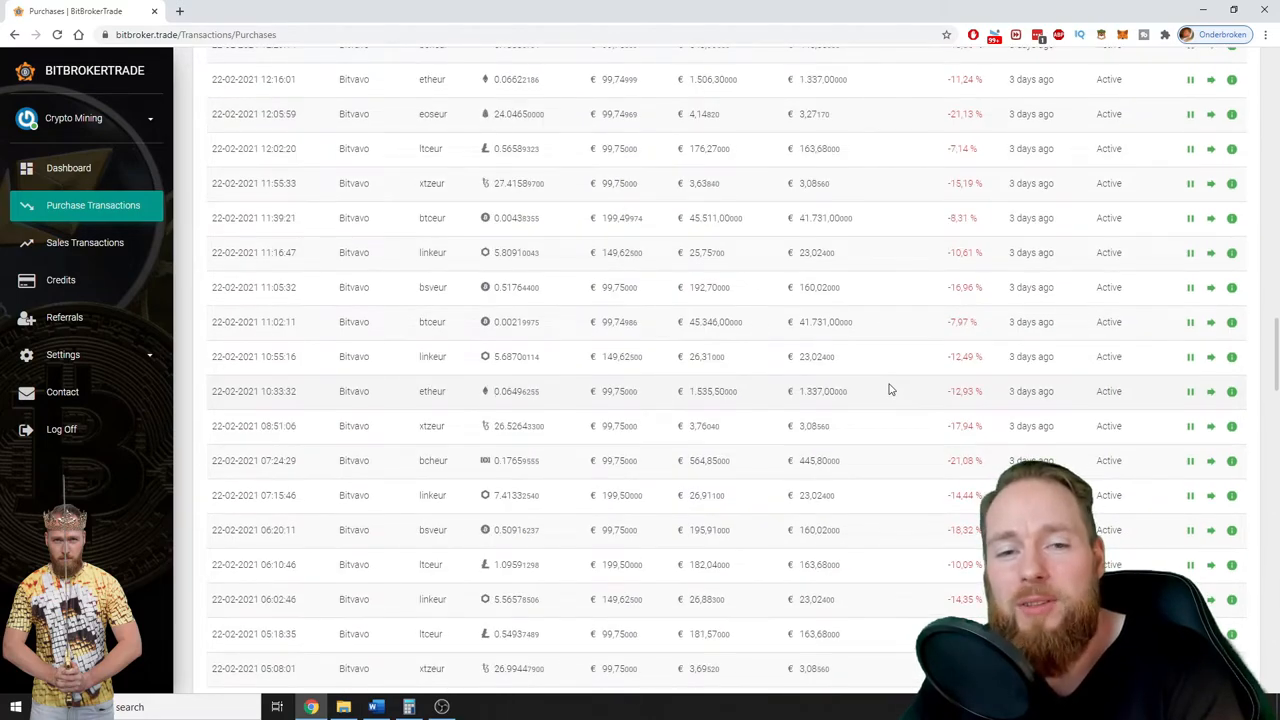
scroll(down, 3)
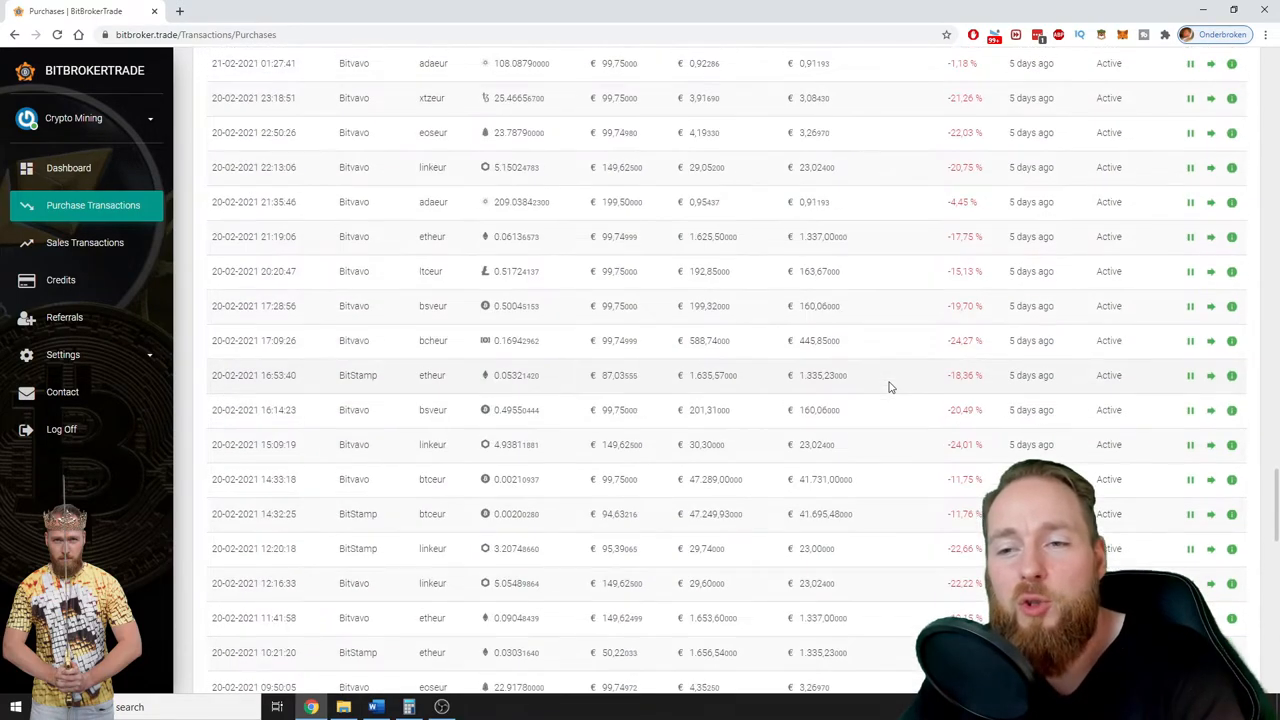
scroll(down, 3)
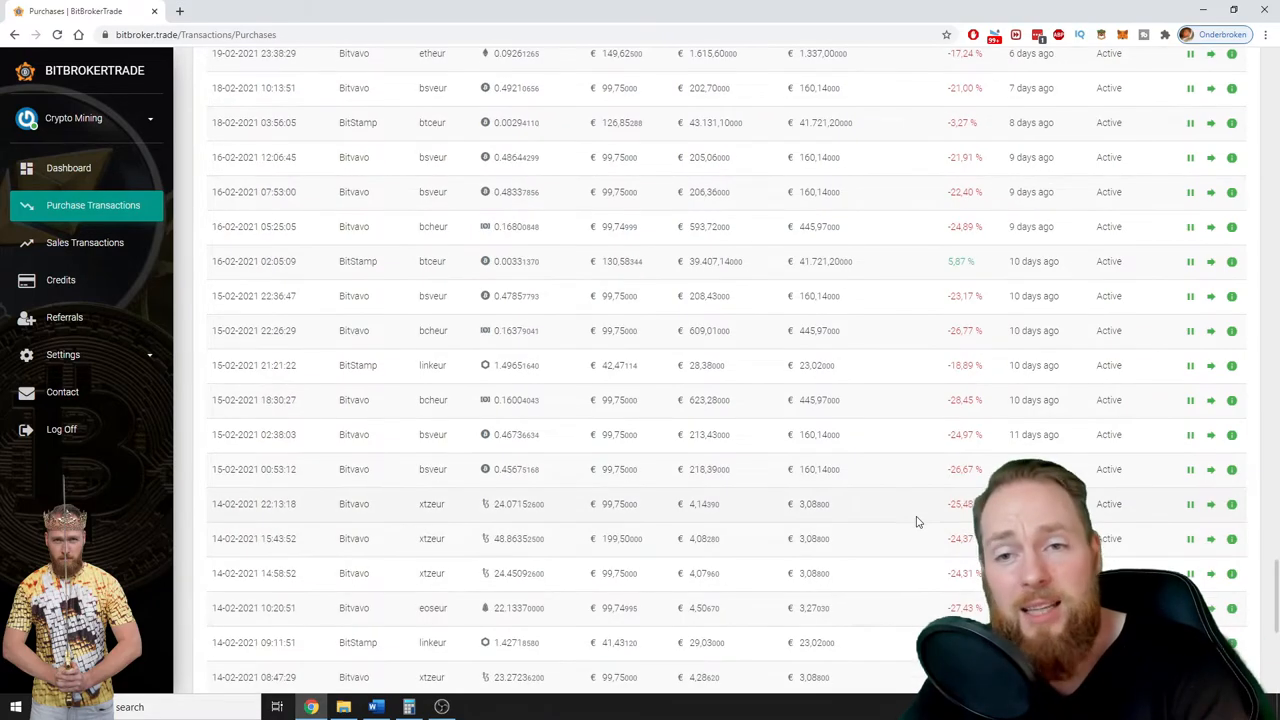
scroll(down, 3)
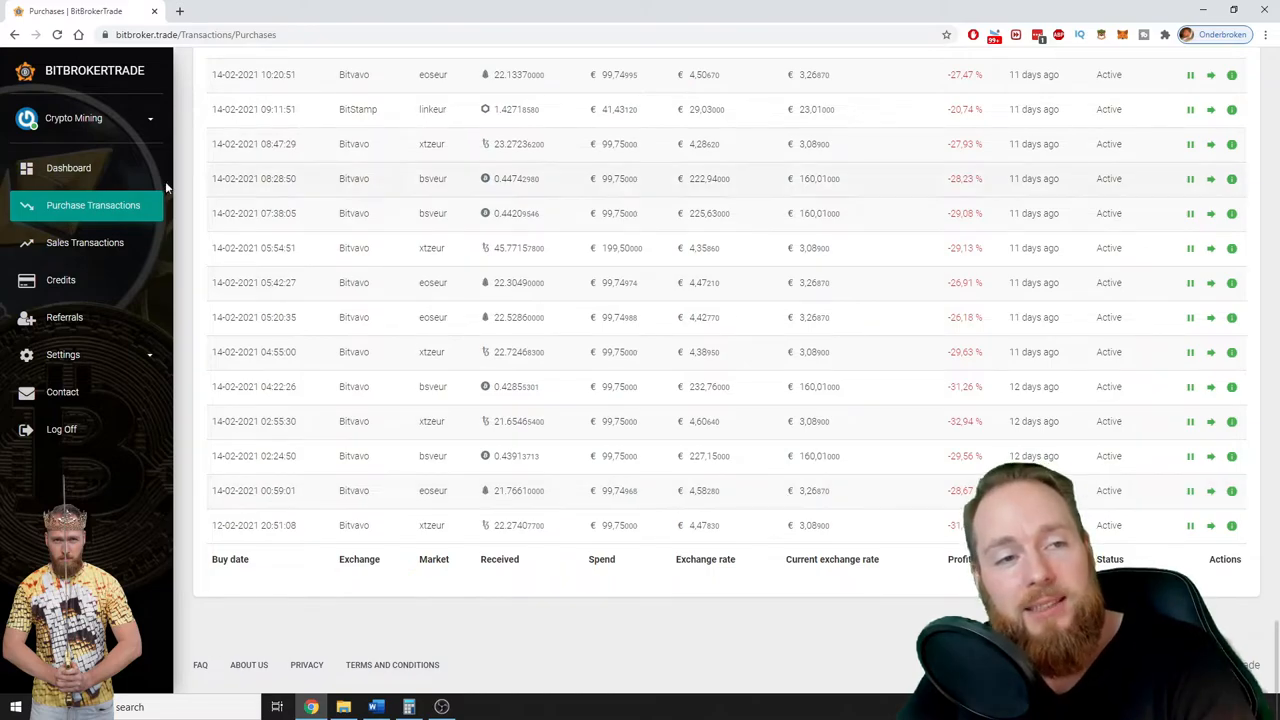
click(68, 167)
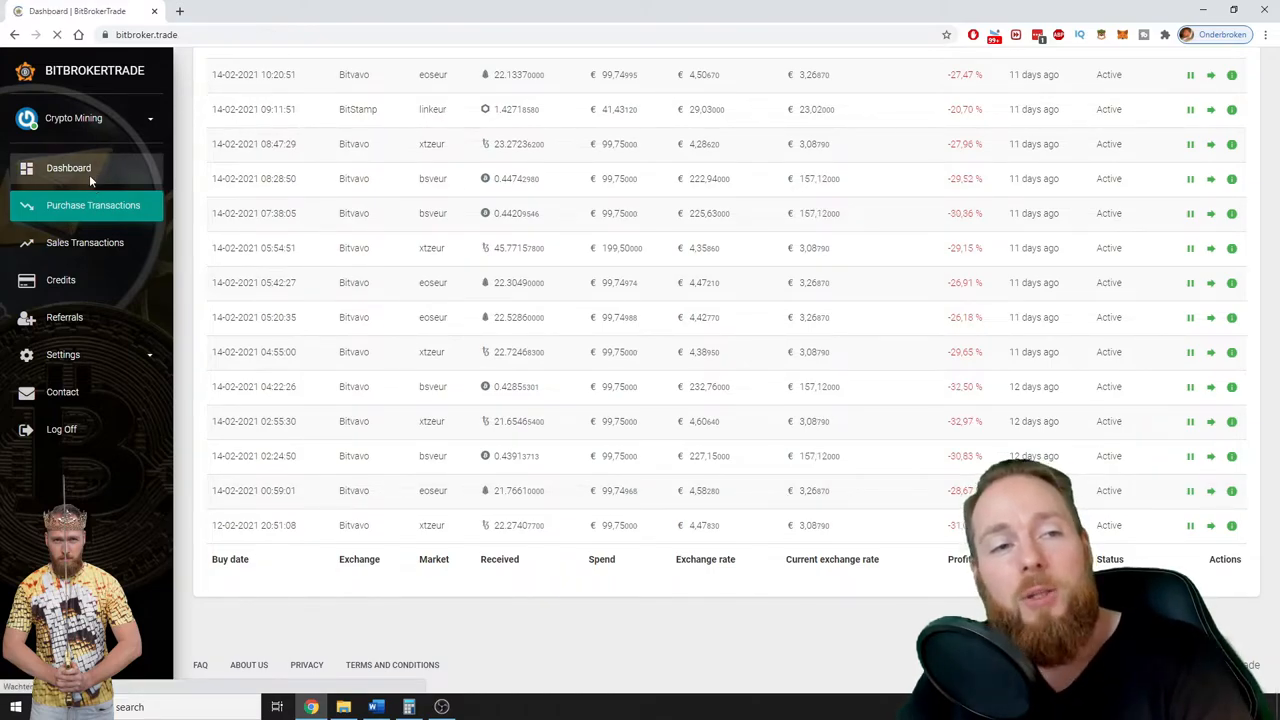
Step: Review the dashboard totals, then open the Traders list with Binance BBT BTC and BITV UP ETH
click(68, 167)
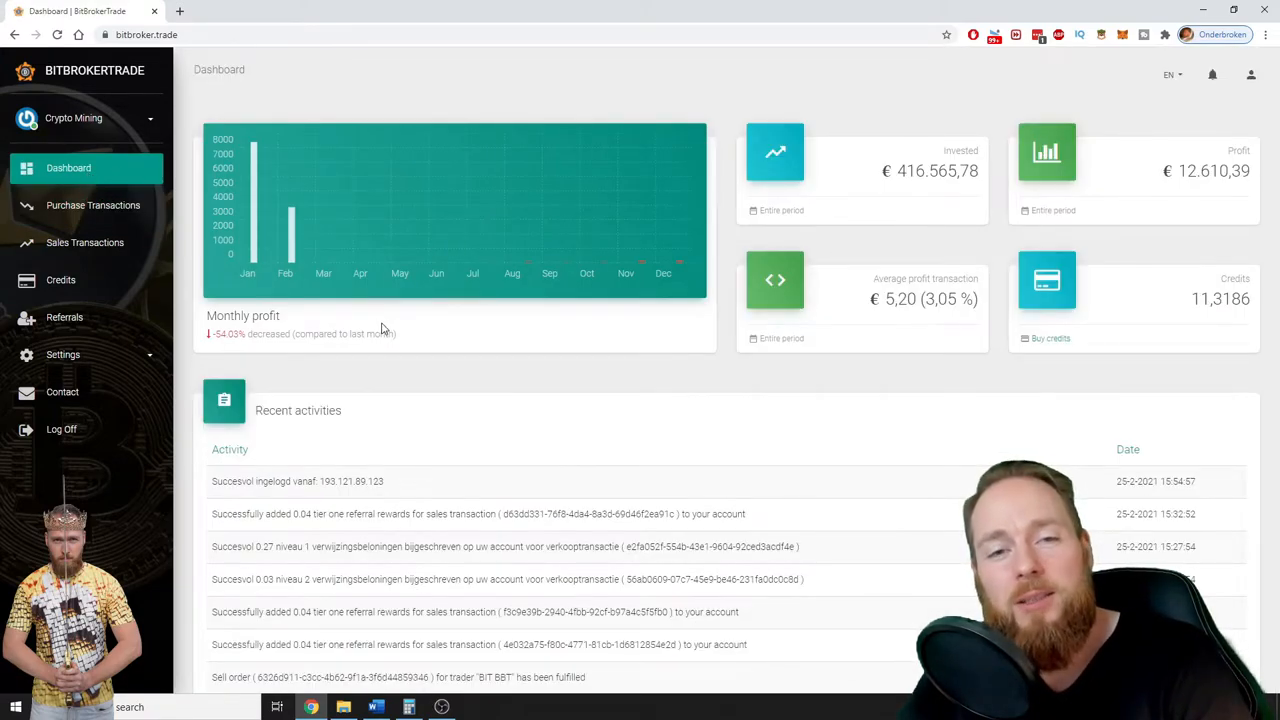
mouse_move(387, 230)
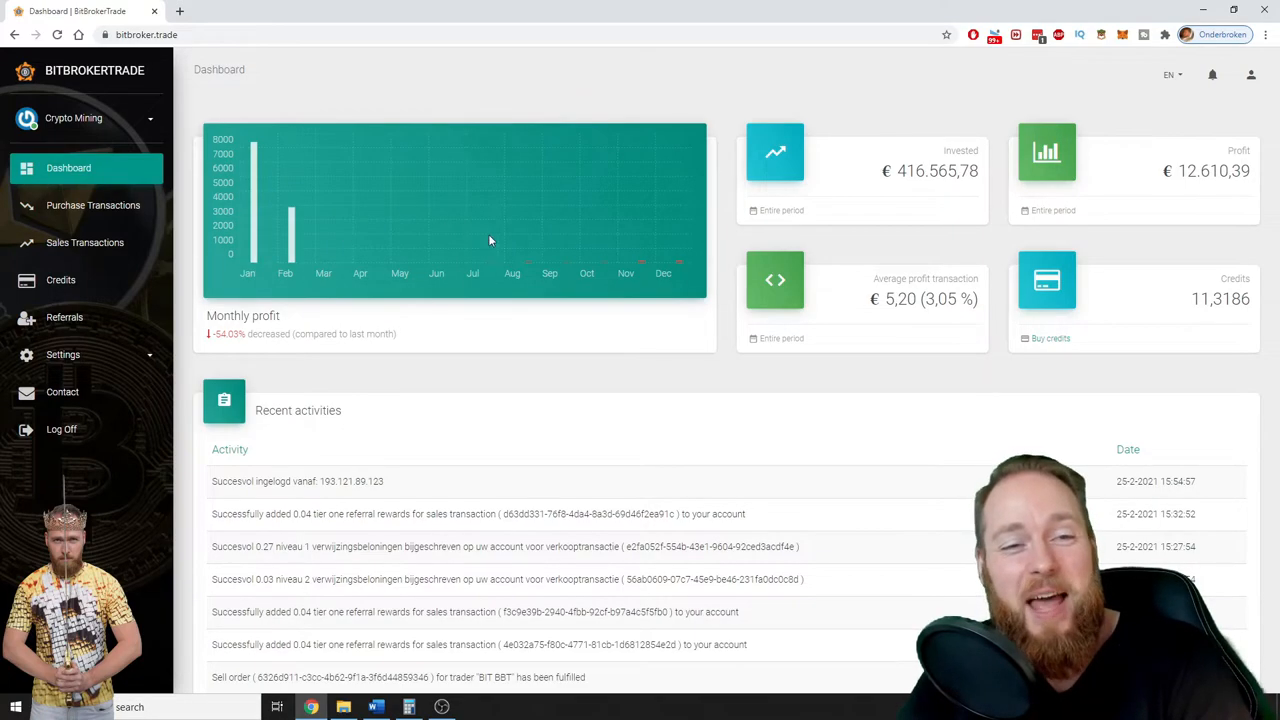
mouse_move(360, 285)
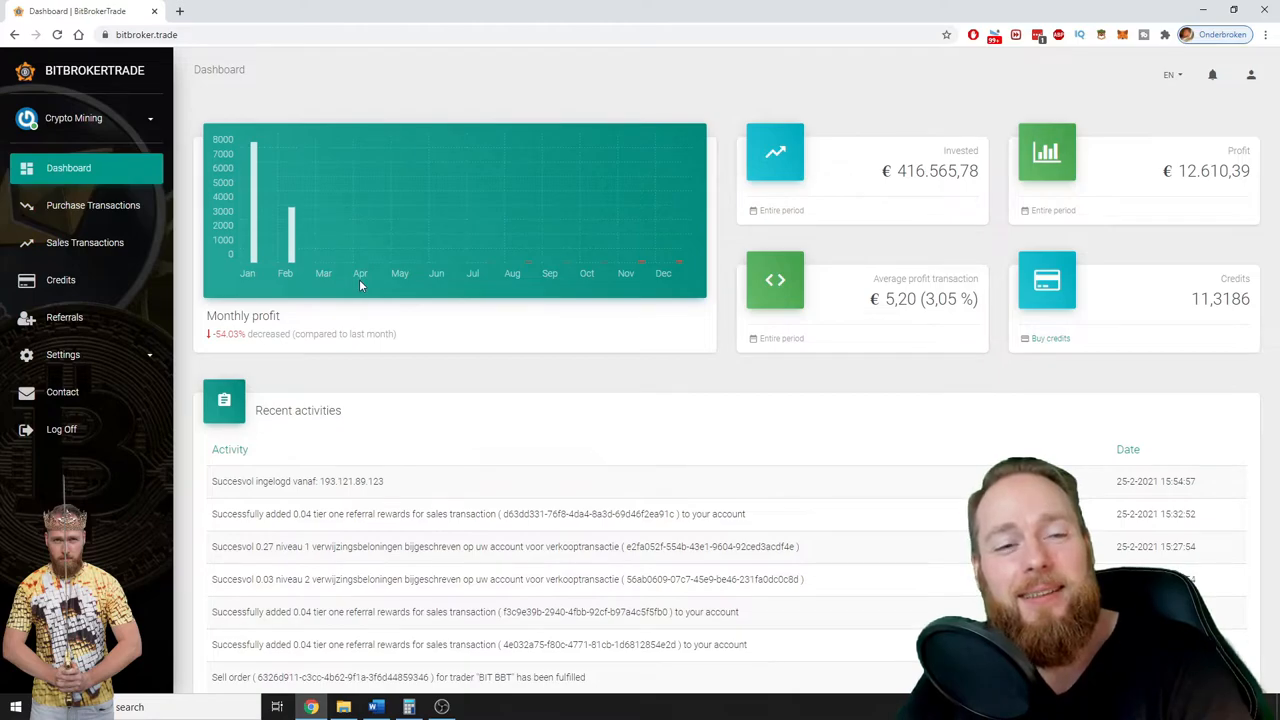
mouse_move(360, 283)
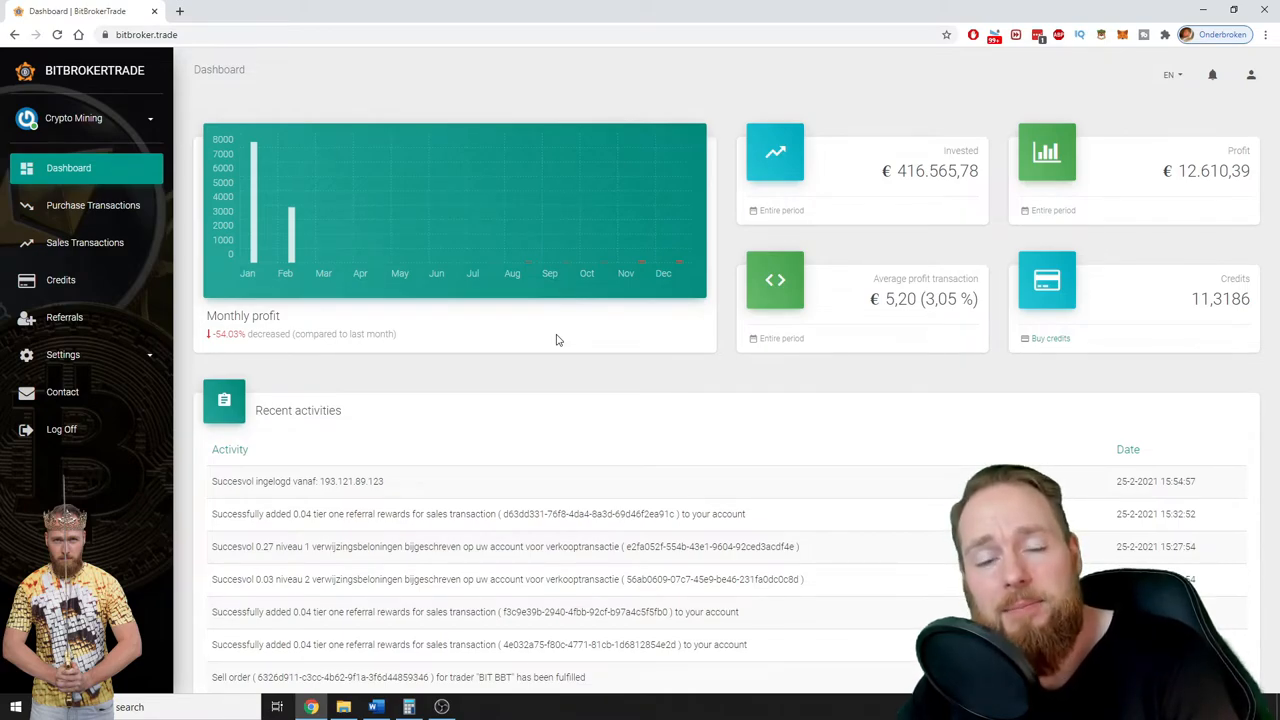
click(60, 432)
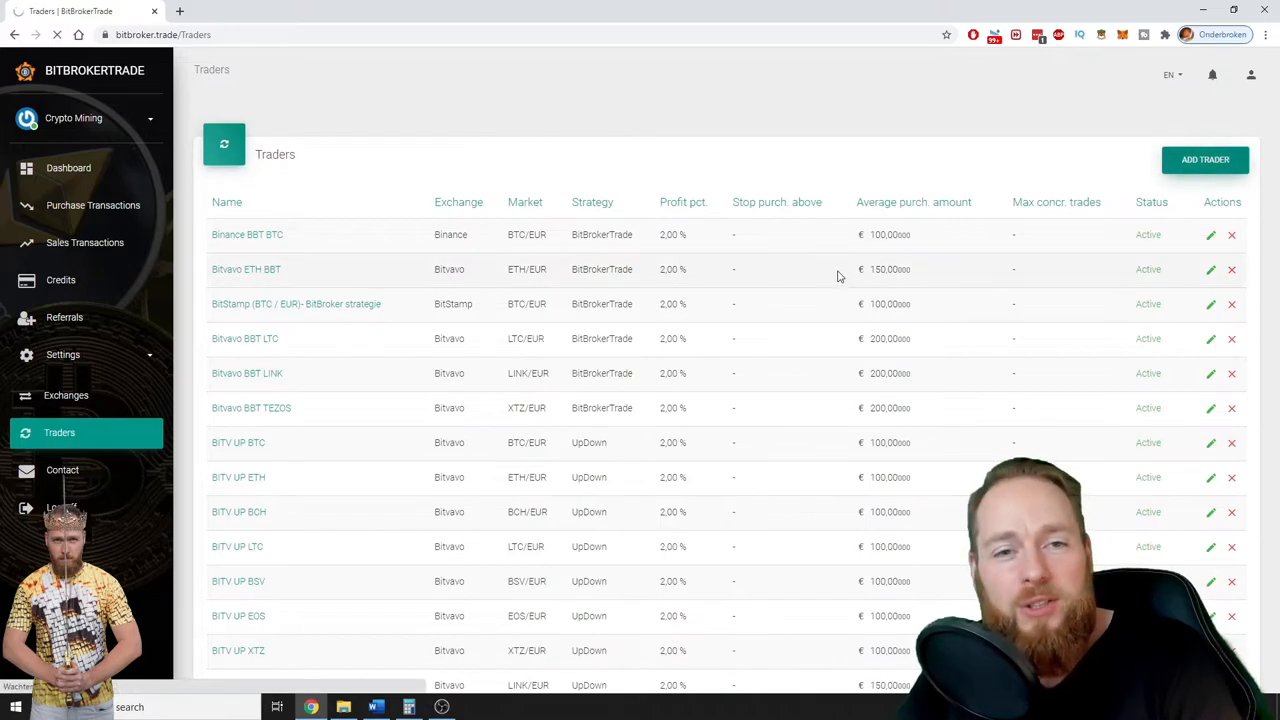
Step: Start a new trader with Bitvavo as exchange, then return to the dashboard
click(1205, 159)
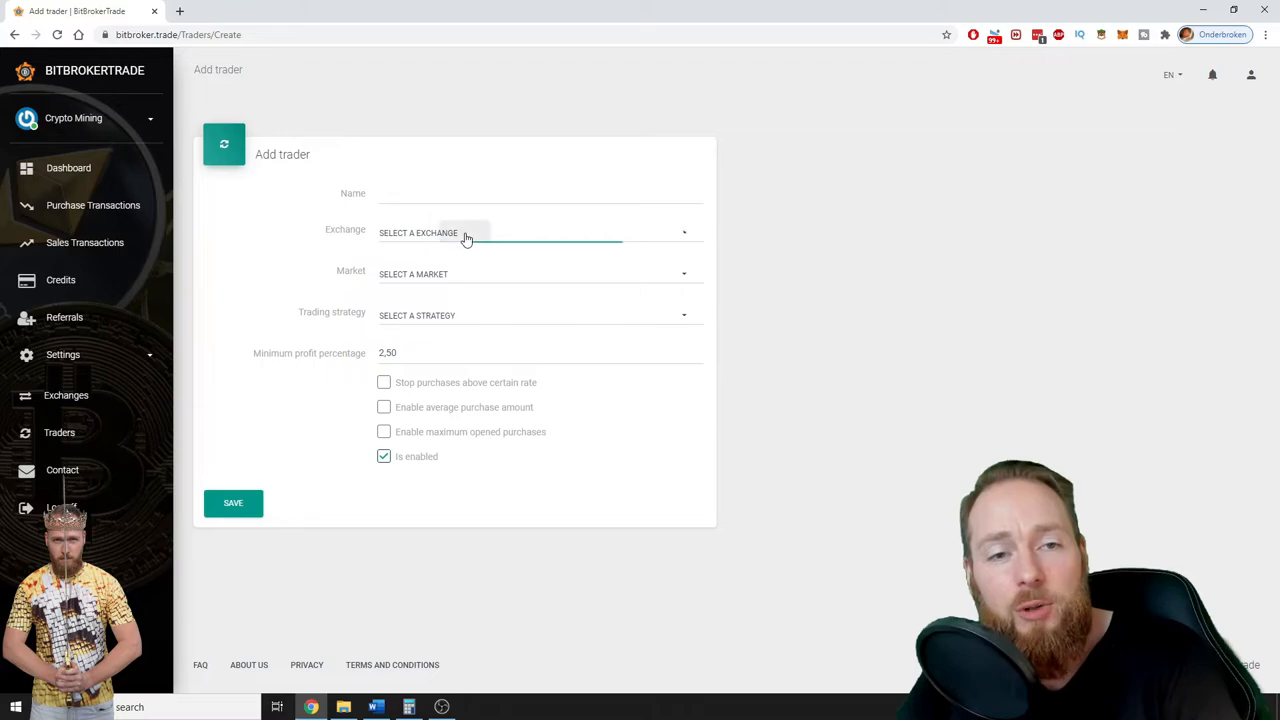
click(465, 233)
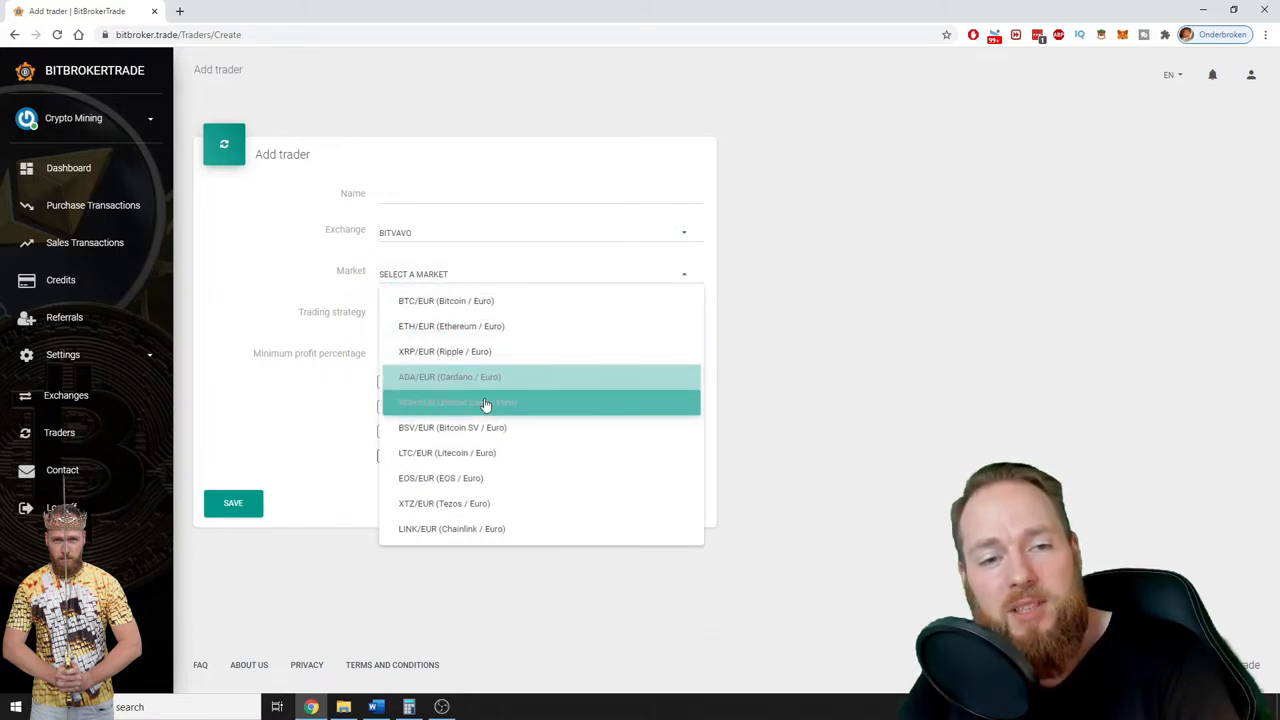
mouse_move(485, 402)
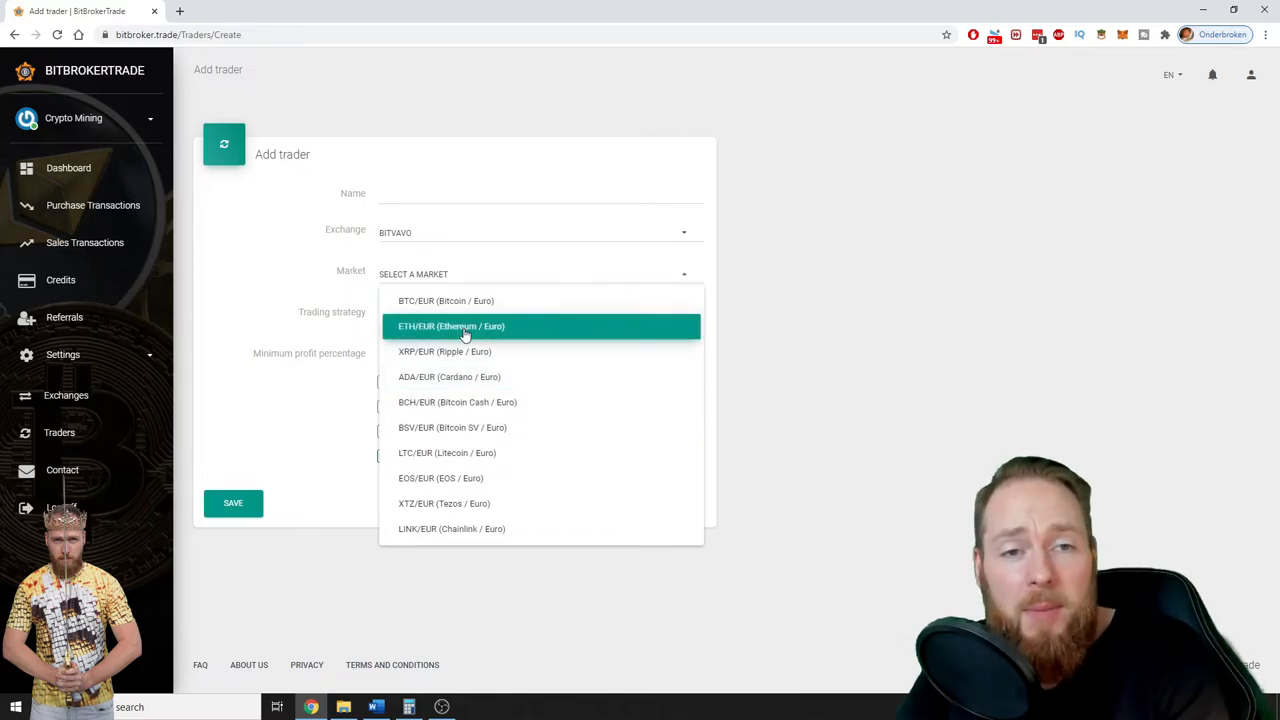
mouse_move(445, 300)
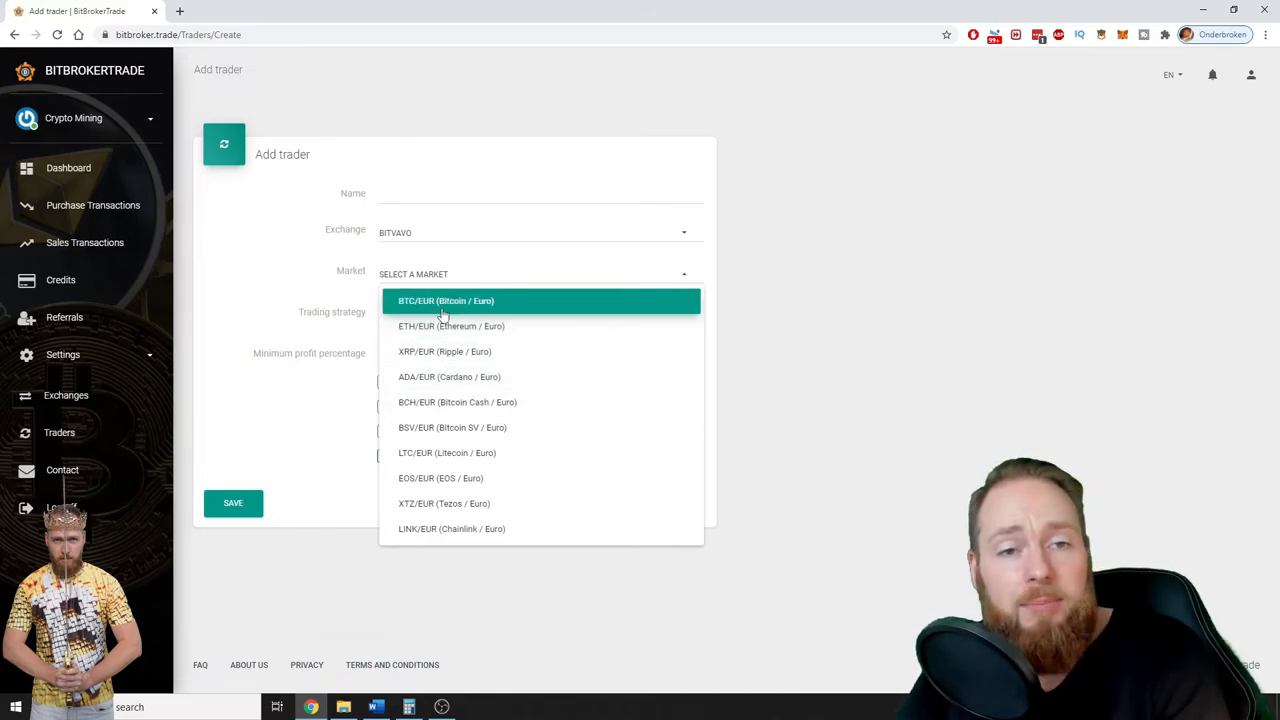
mouse_move(445, 377)
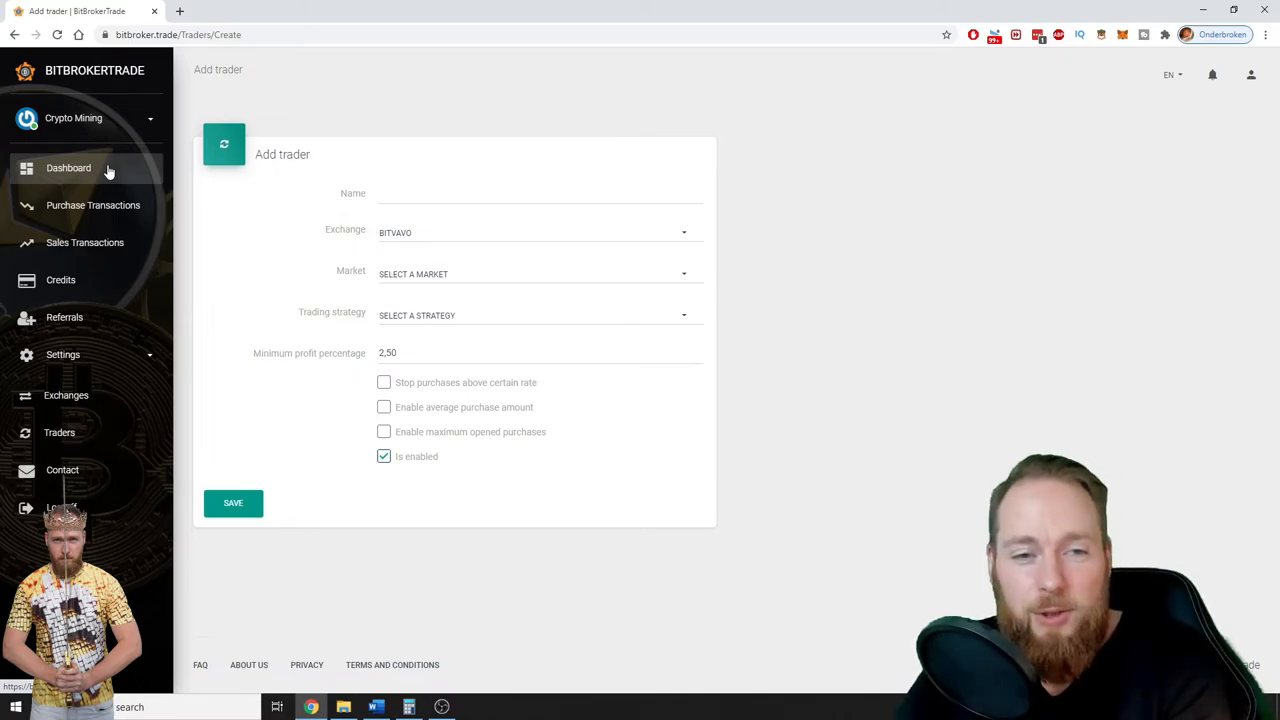
click(68, 167)
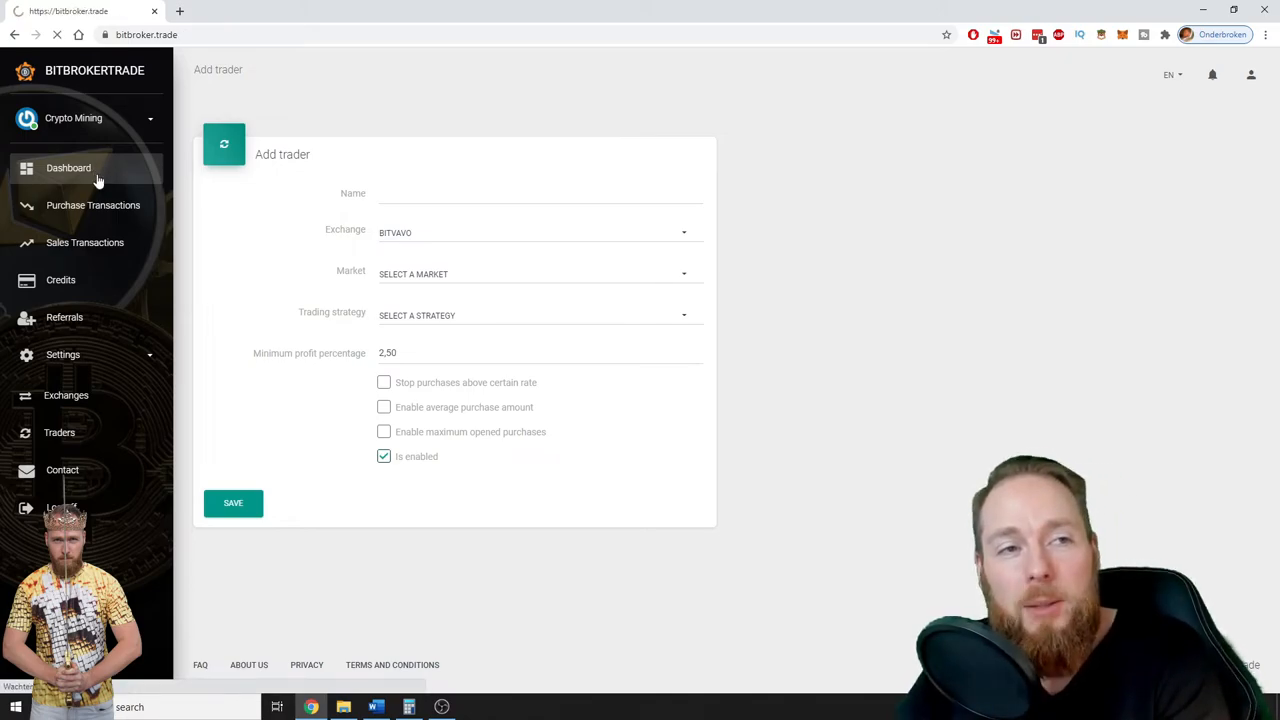
Step: Reload the dashboard to view January's € 8.400,65 profit bar
click(68, 167)
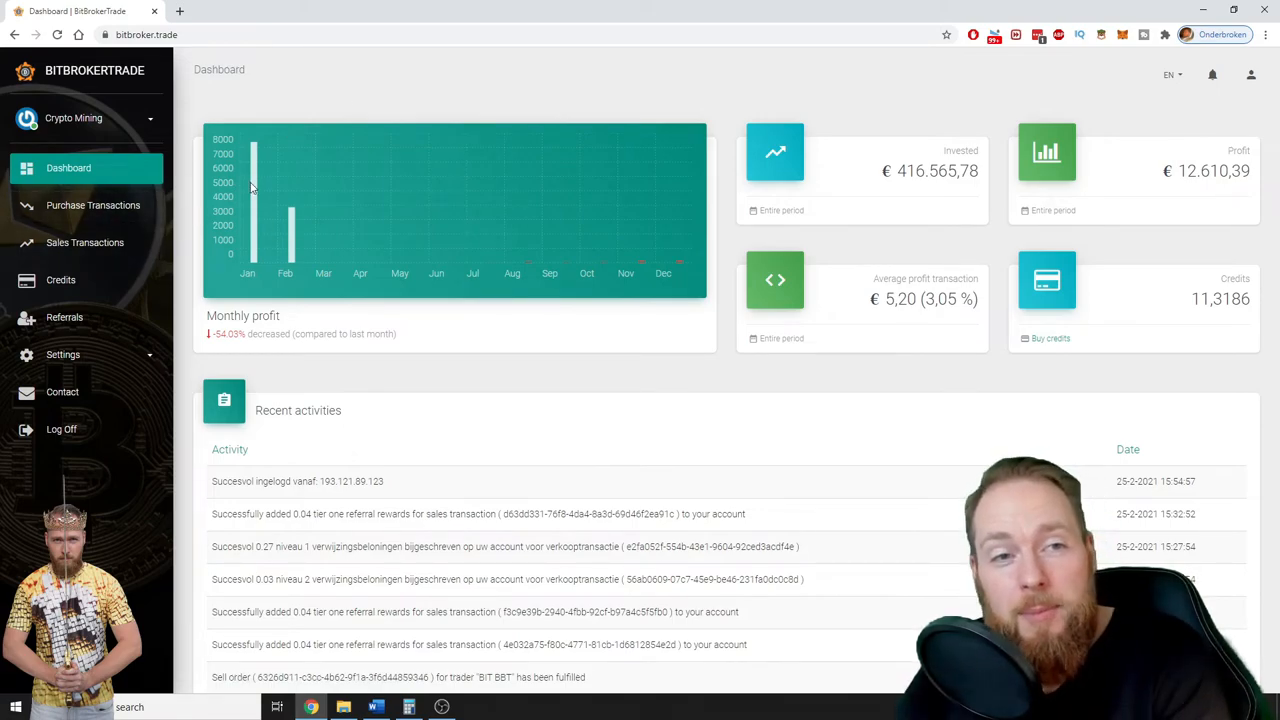
mouse_move(253, 185)
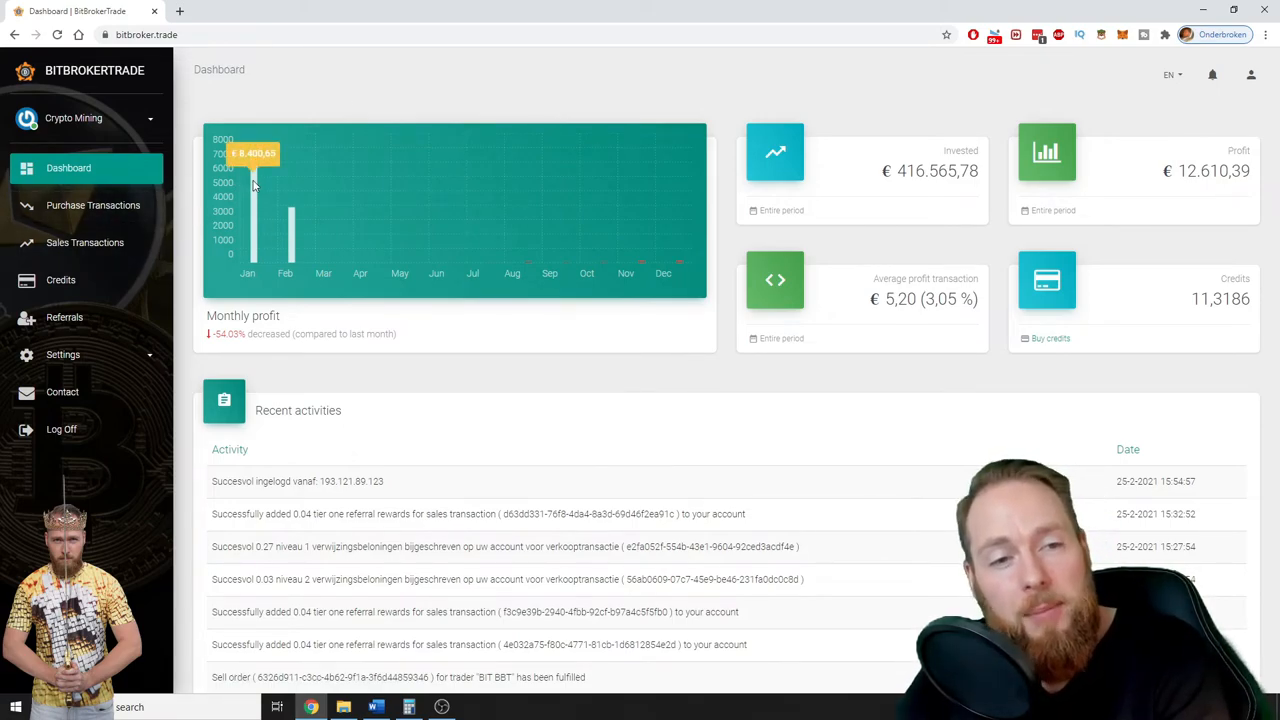